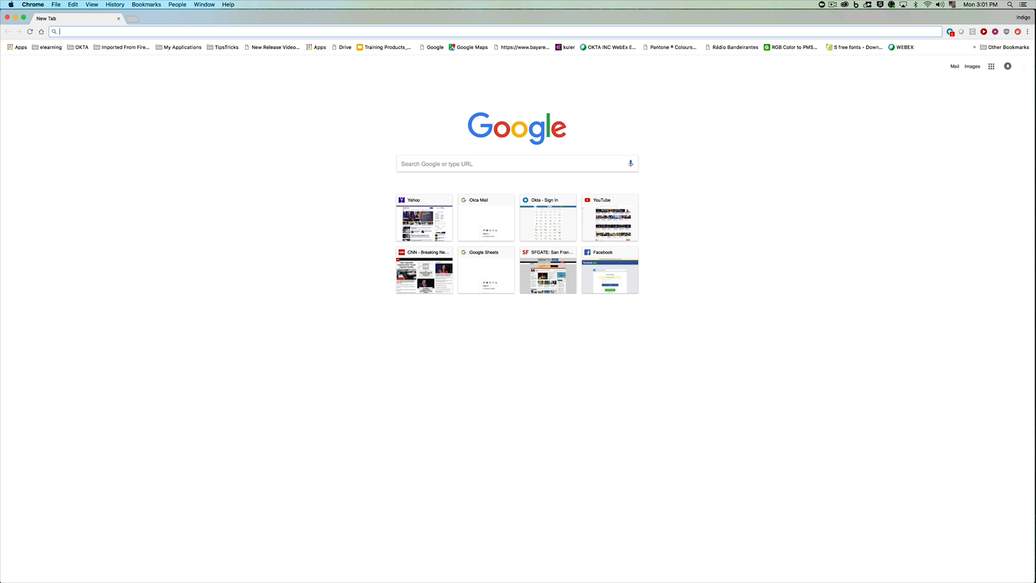
Step: Go to stormtrooperhq.oktapreview.com and sign in with the prefilled stormtrooper credentials
{"action": "type", "text": "stormtrooperhq.oktapreview.com"}
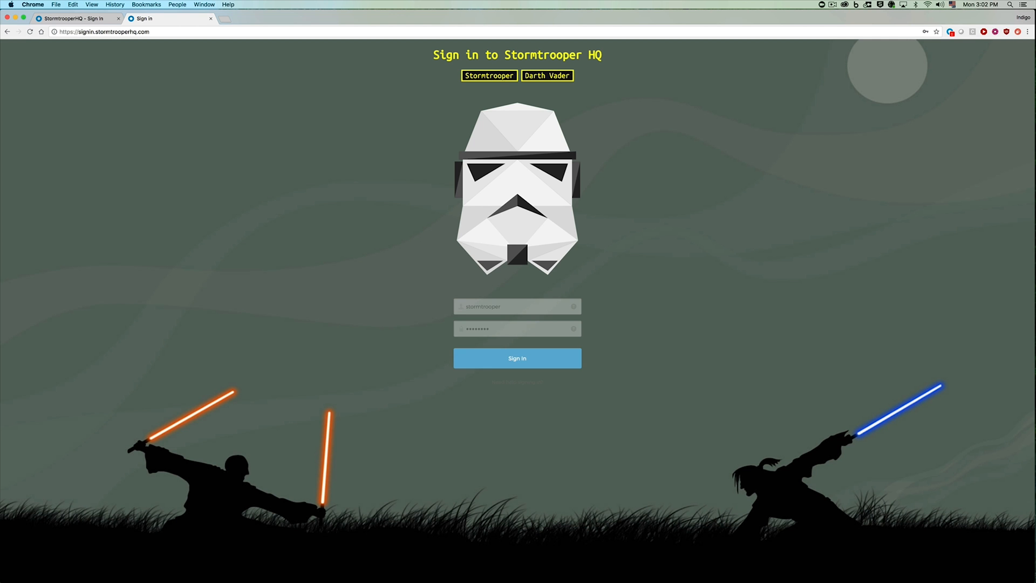
{"action": "left_click", "coordinate": [517, 359]}
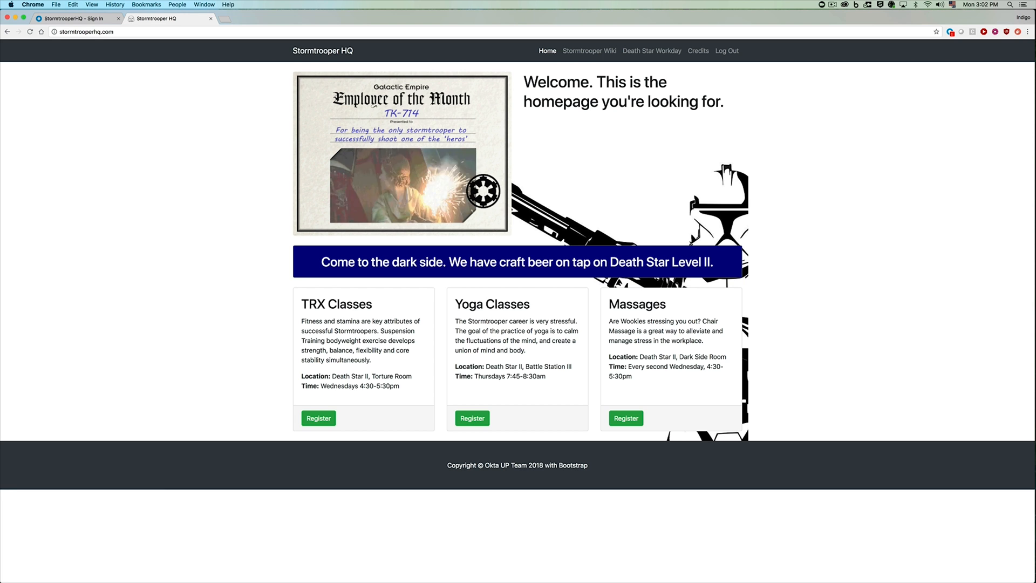
{"action": "mouse_move", "coordinate": [734, 71]}
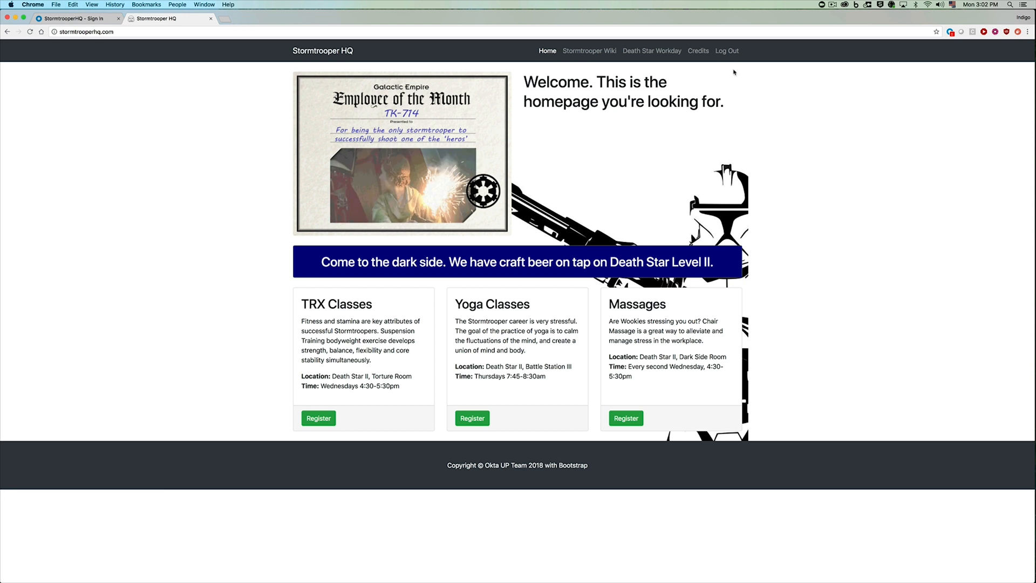
Step: Log out, sign in as Darth Vader, then visit a nonexistent page address
{"action": "left_click", "coordinate": [726, 51]}
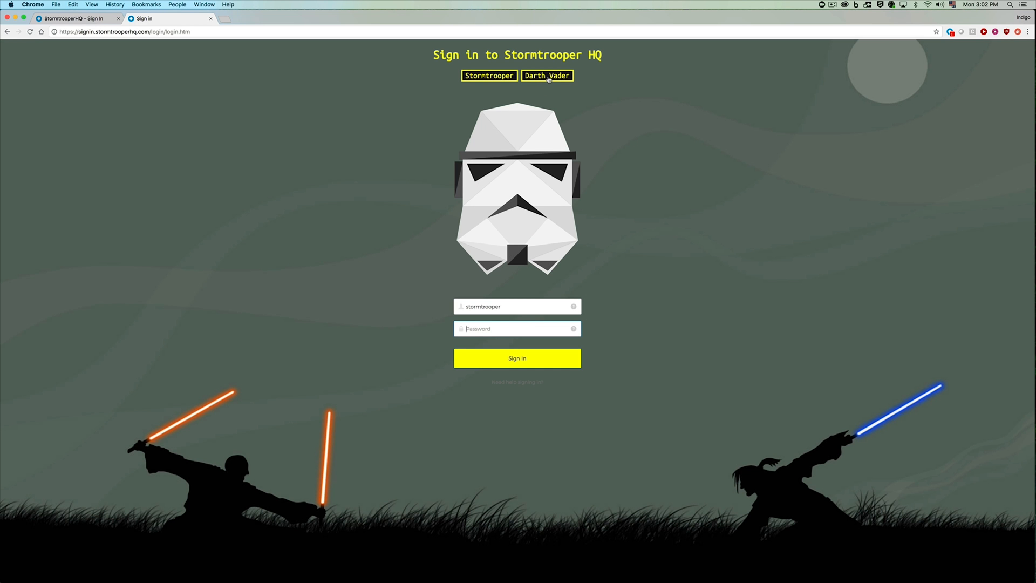
{"action": "left_click", "coordinate": [549, 75]}
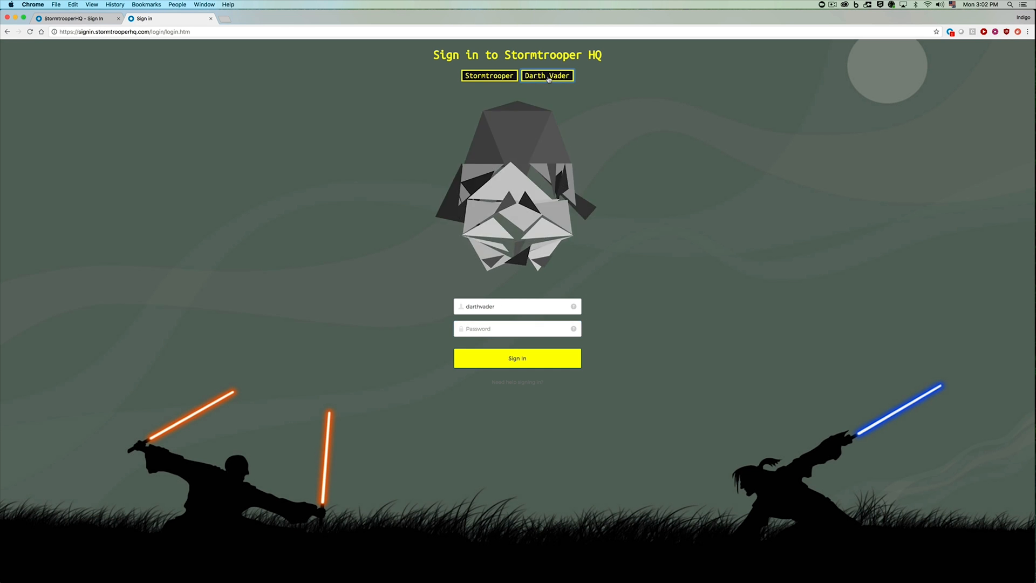
{"action": "left_click", "coordinate": [548, 75]}
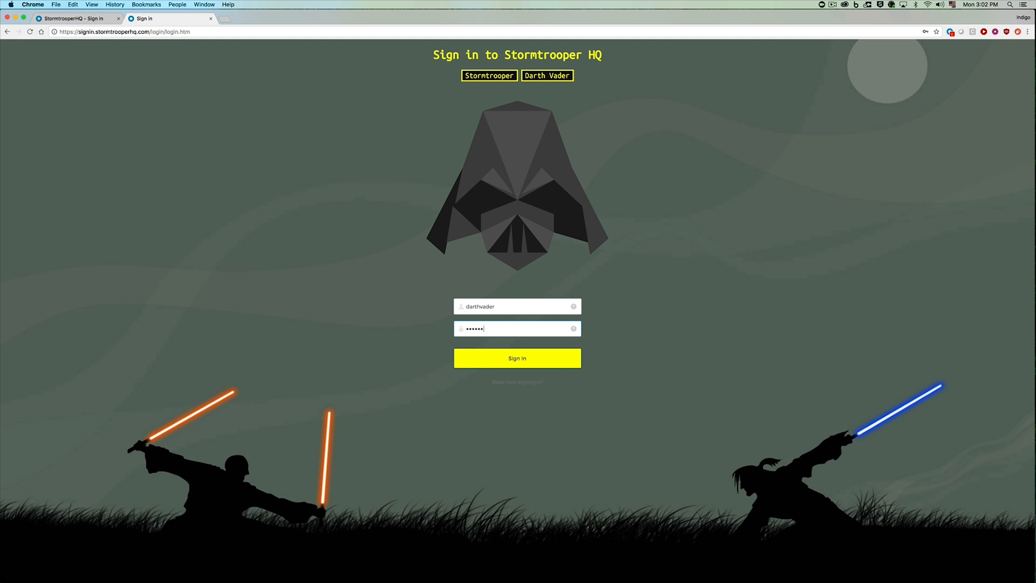
{"action": "left_click", "coordinate": [516, 358]}
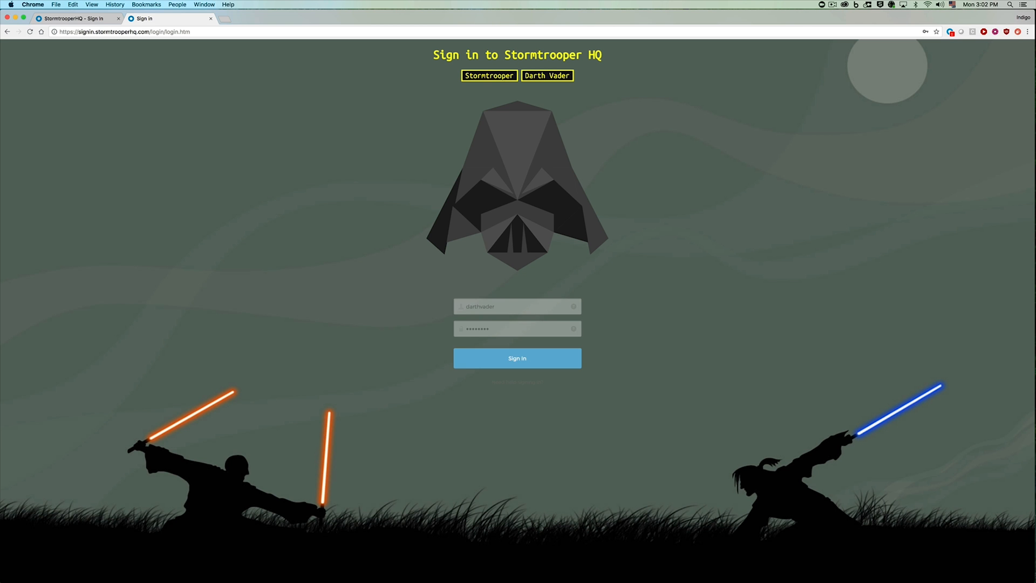
{"action": "left_click", "coordinate": [517, 357]}
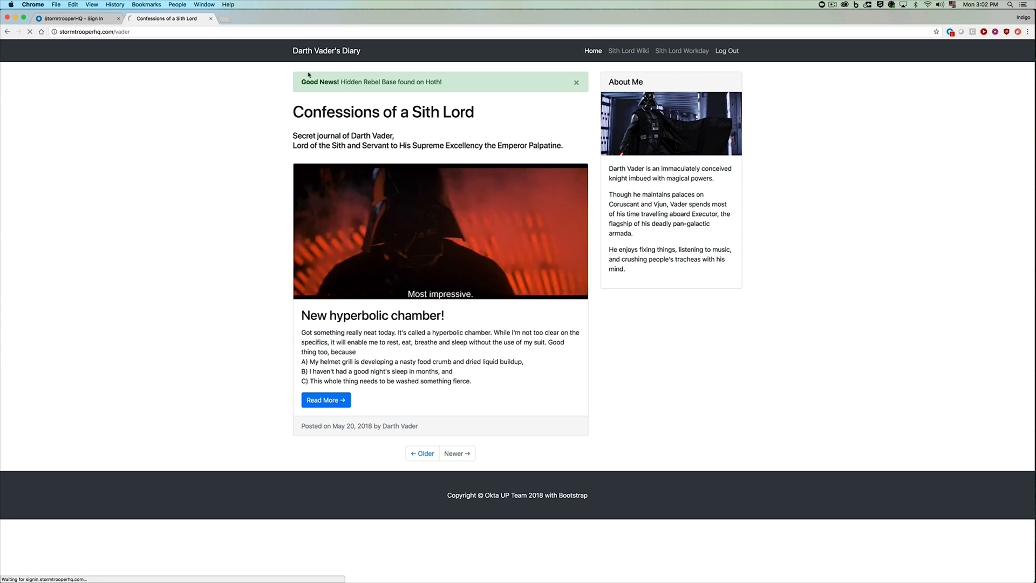
{"action": "left_click", "coordinate": [727, 51]}
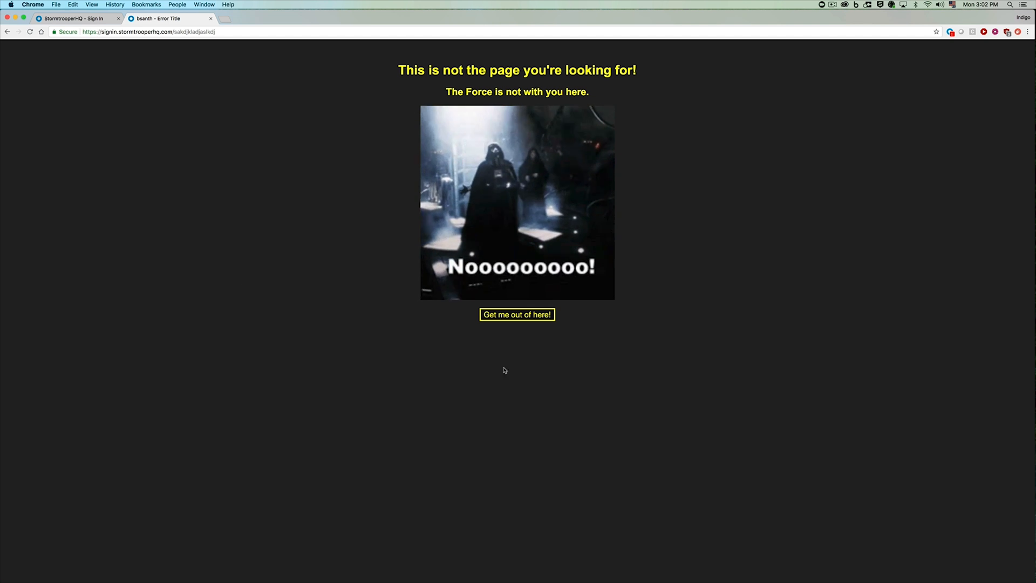
Step: Leave the error page via 'Get me out of here!' and reach the JadeFeng admin dashboard
{"action": "left_click", "coordinate": [517, 315]}
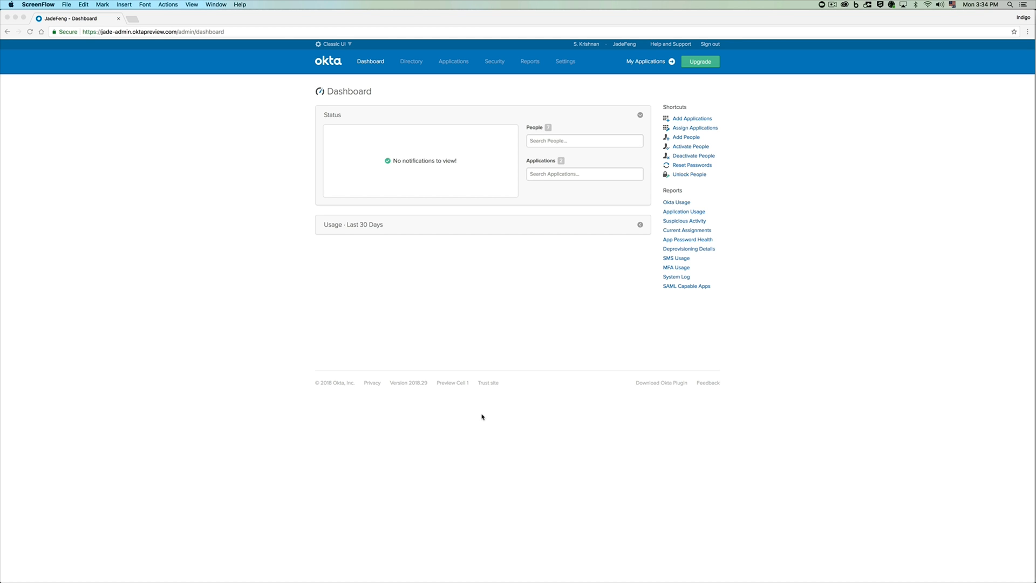
{"action": "mouse_move", "coordinate": [563, 63]}
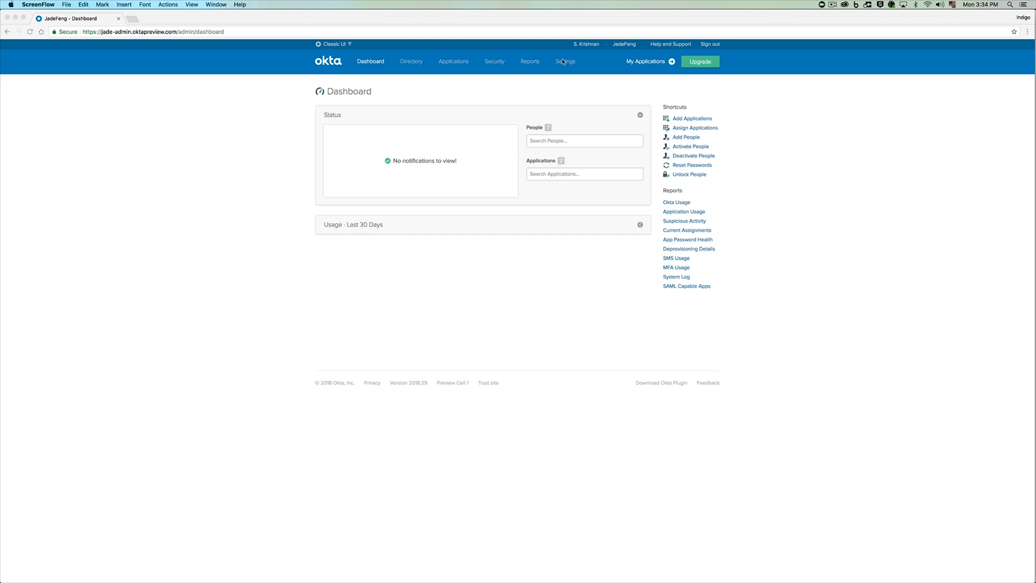
Step: In Settings > Customization, select the Custom URL Domain jade.sigmanetcorp.us
{"action": "left_click", "coordinate": [565, 61]}
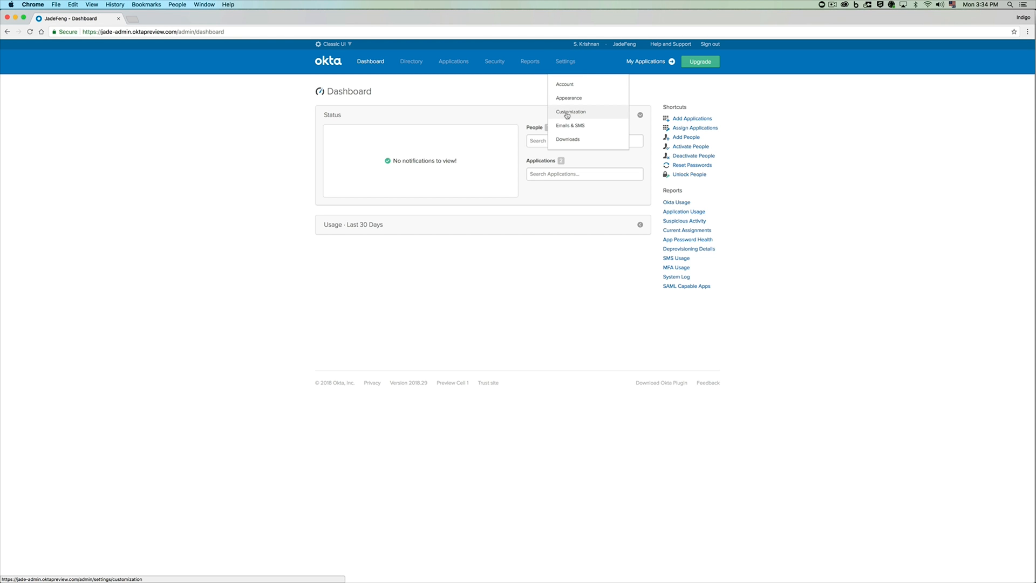
{"action": "left_click", "coordinate": [570, 111]}
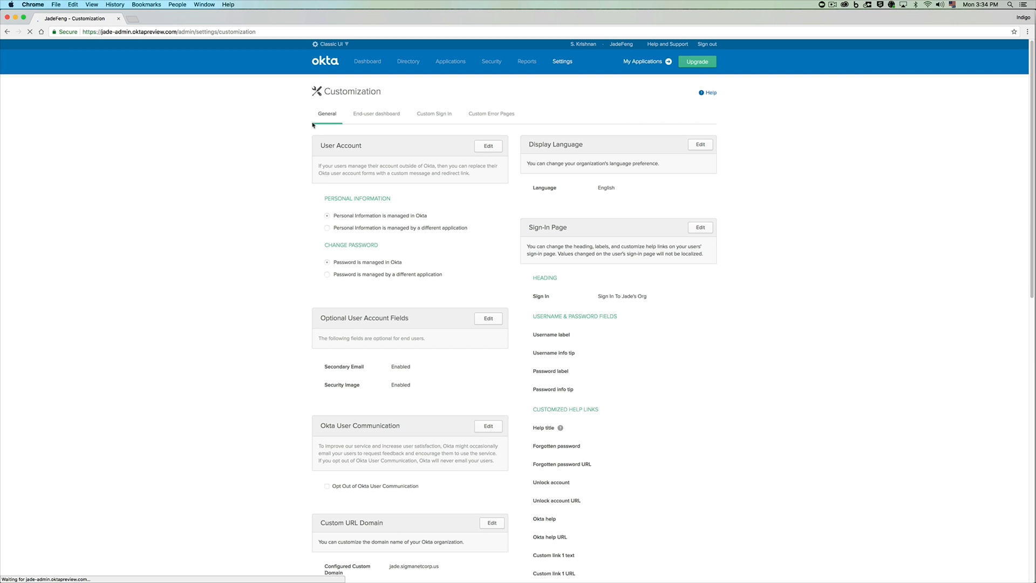
{"action": "scroll", "scroll_direction": "down", "scroll_amount": 3}
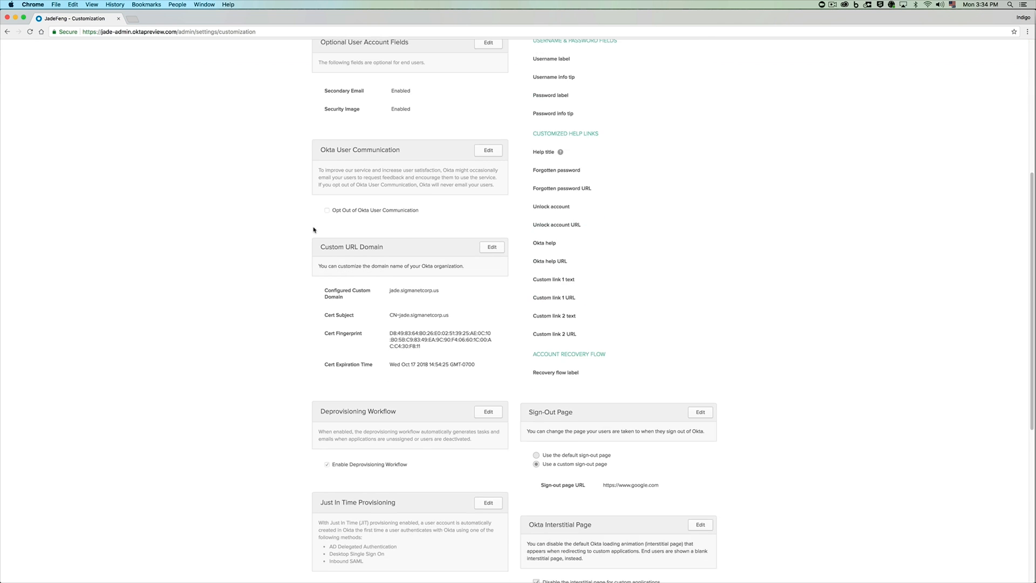
{"action": "scroll", "scroll_direction": "down", "scroll_amount": 3}
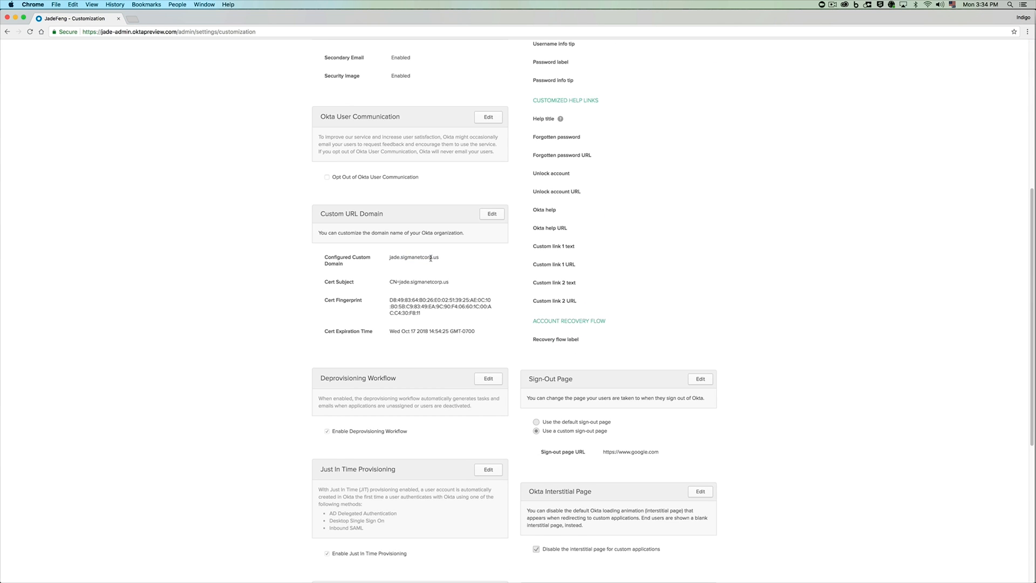
{"action": "double_click", "coordinate": [413, 257]}
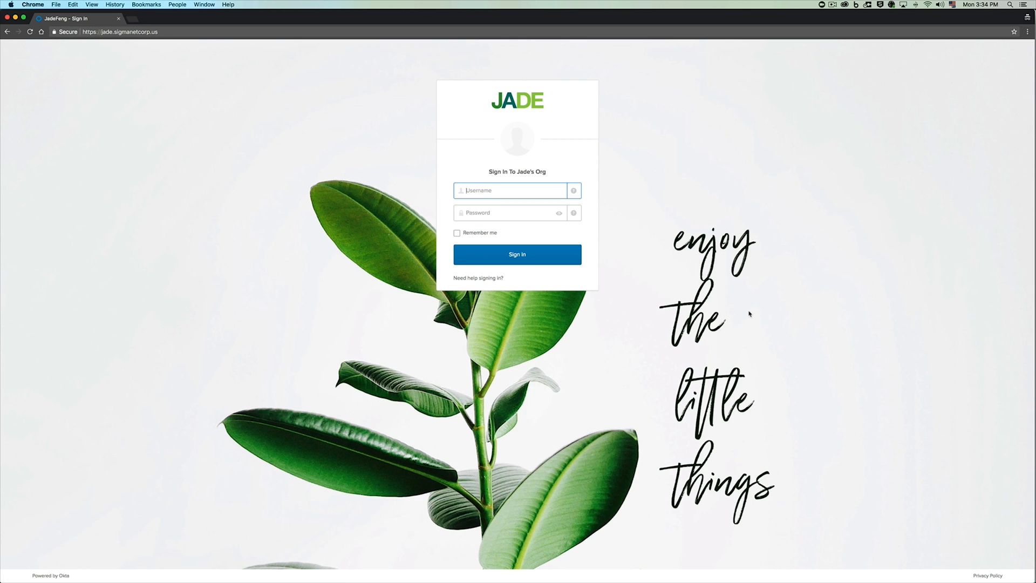
{"action": "mouse_move", "coordinate": [579, 234]}
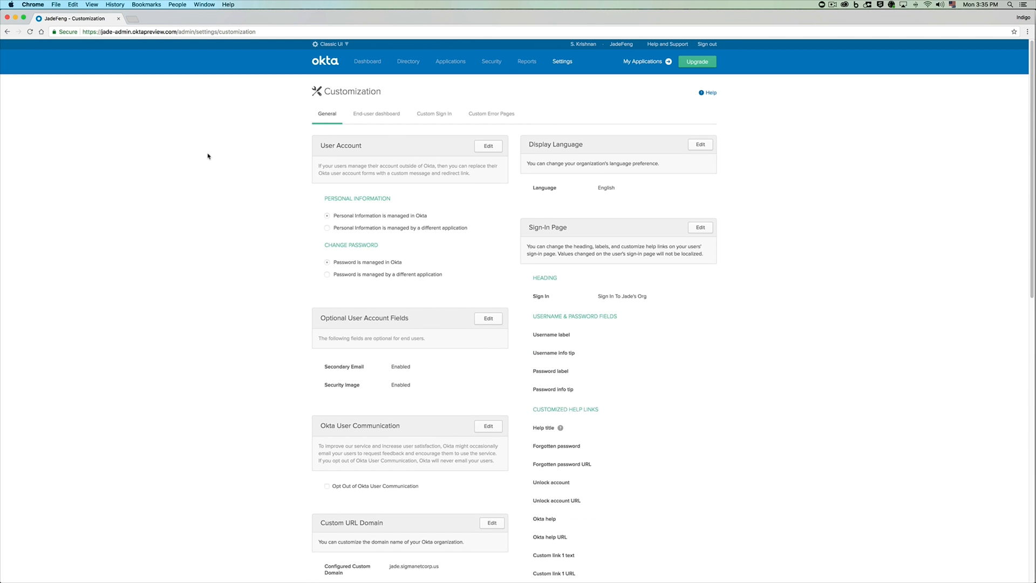
{"action": "mouse_move", "coordinate": [433, 117]}
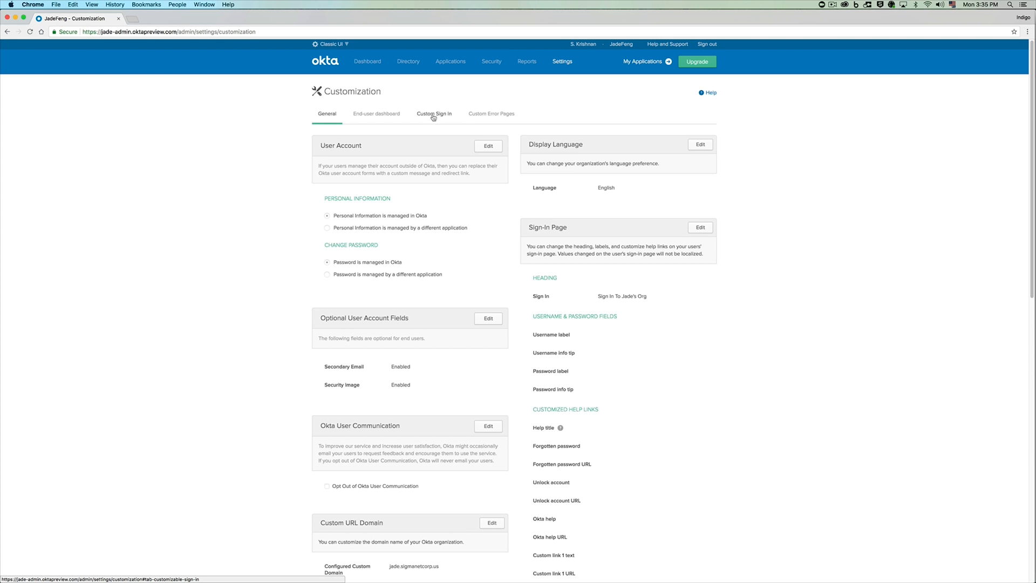
Step: Show the Custom Sign In HTML and preview the JADE-branded sign-in page in a new tab
{"action": "left_click", "coordinate": [434, 113]}
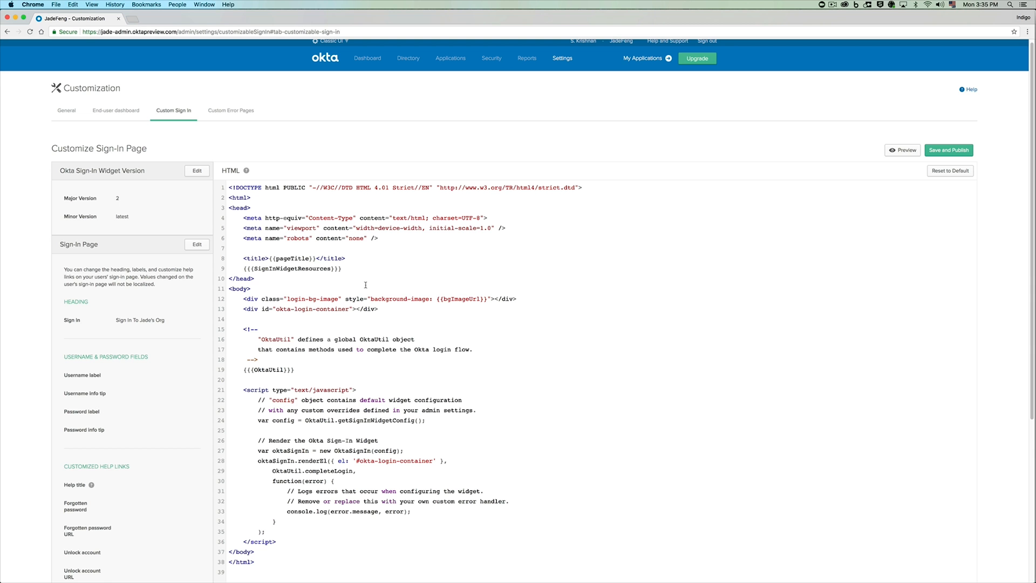
{"action": "left_click", "coordinate": [903, 150]}
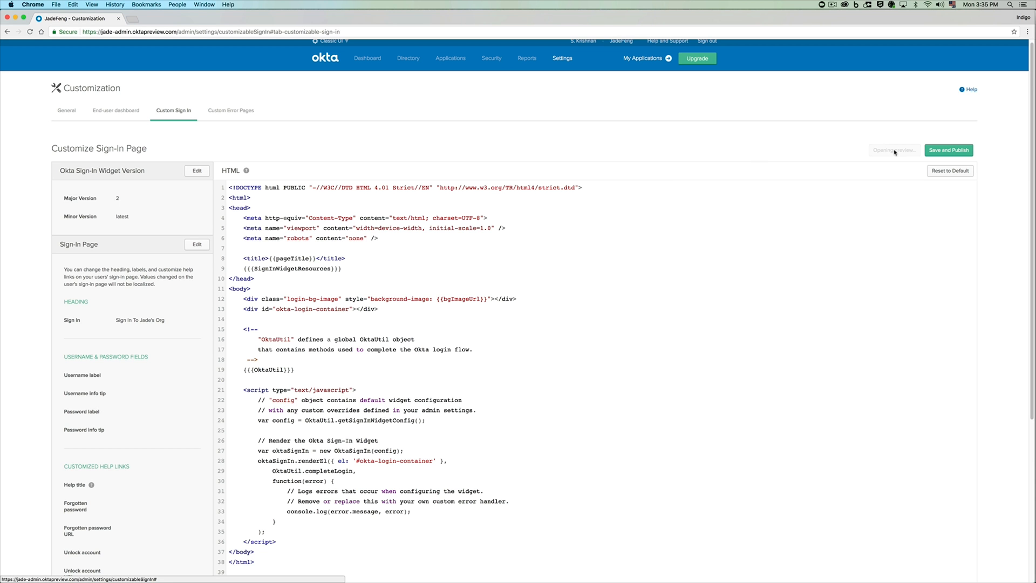
{"action": "left_click", "coordinate": [894, 150]}
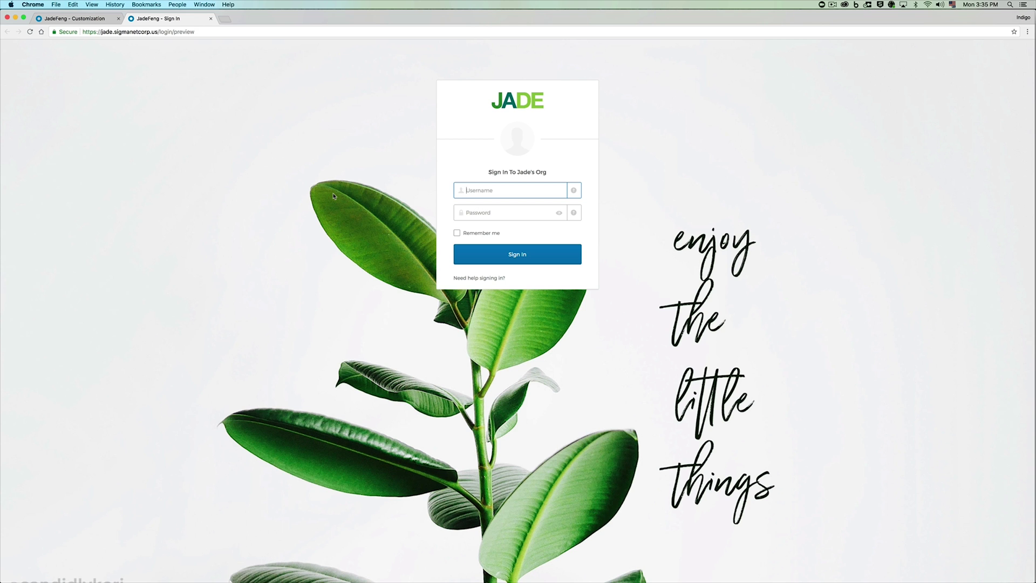
{"action": "mouse_move", "coordinate": [633, 303]}
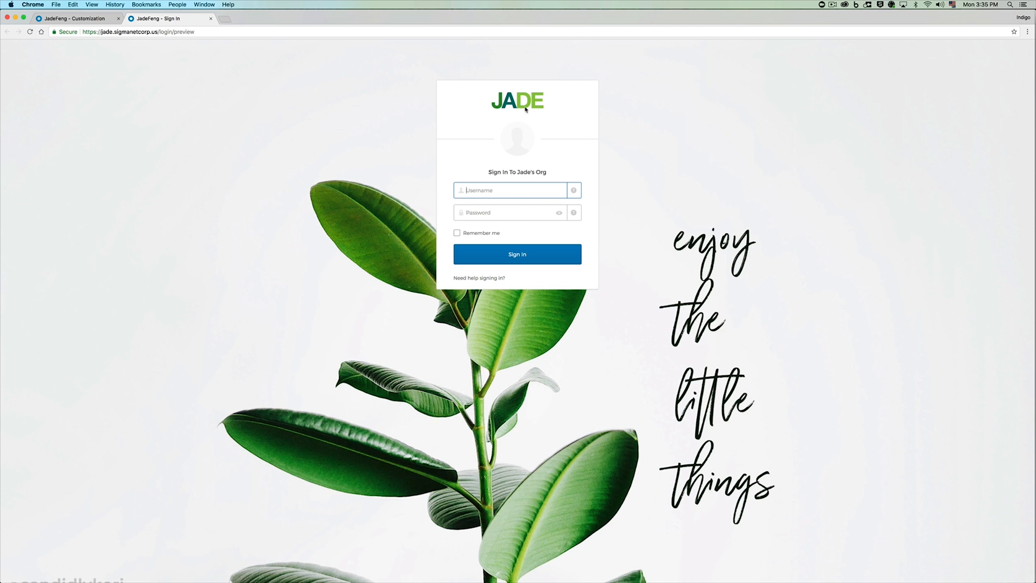
{"action": "mouse_move", "coordinate": [221, 61]}
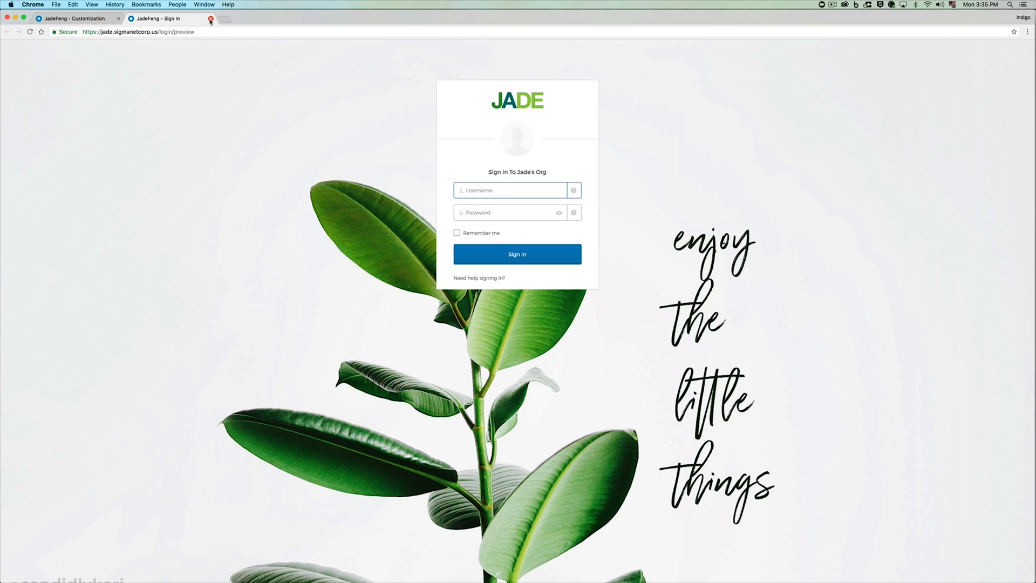
Step: Close the preview tab, then start and cancel editing the Sign-In Page labels
{"action": "left_click", "coordinate": [210, 18]}
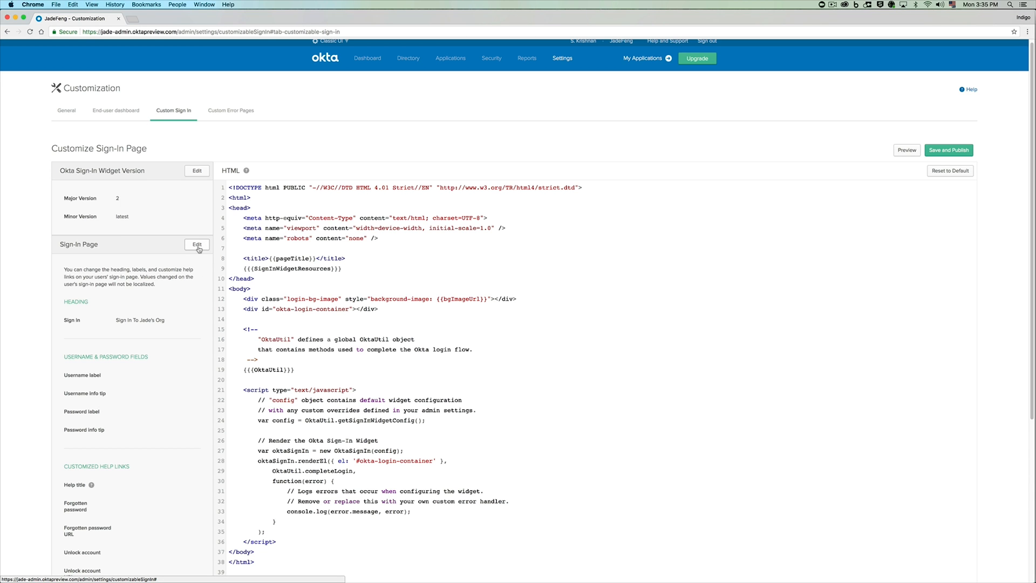
{"action": "left_click", "coordinate": [197, 244]}
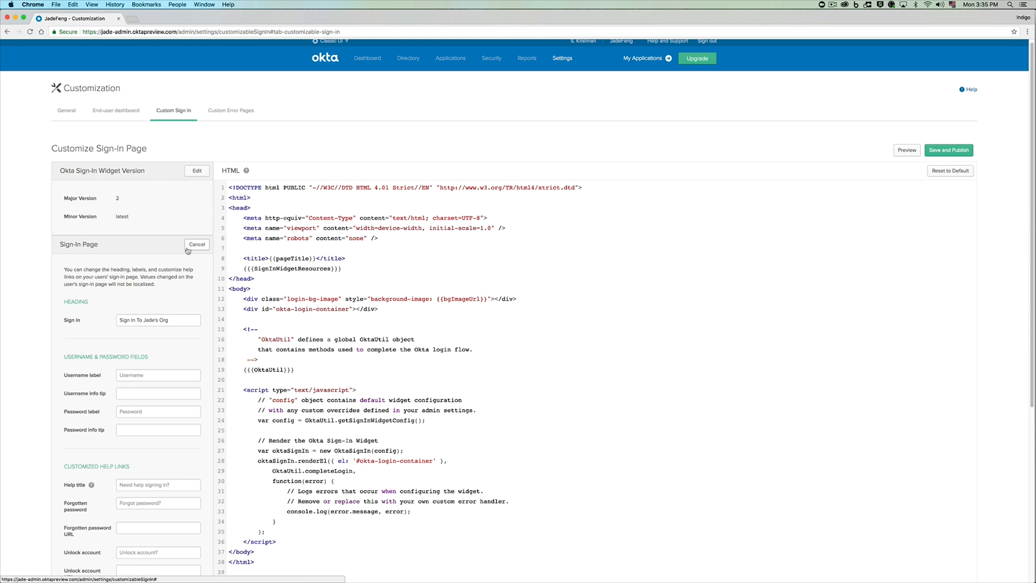
{"action": "left_click", "coordinate": [196, 243]}
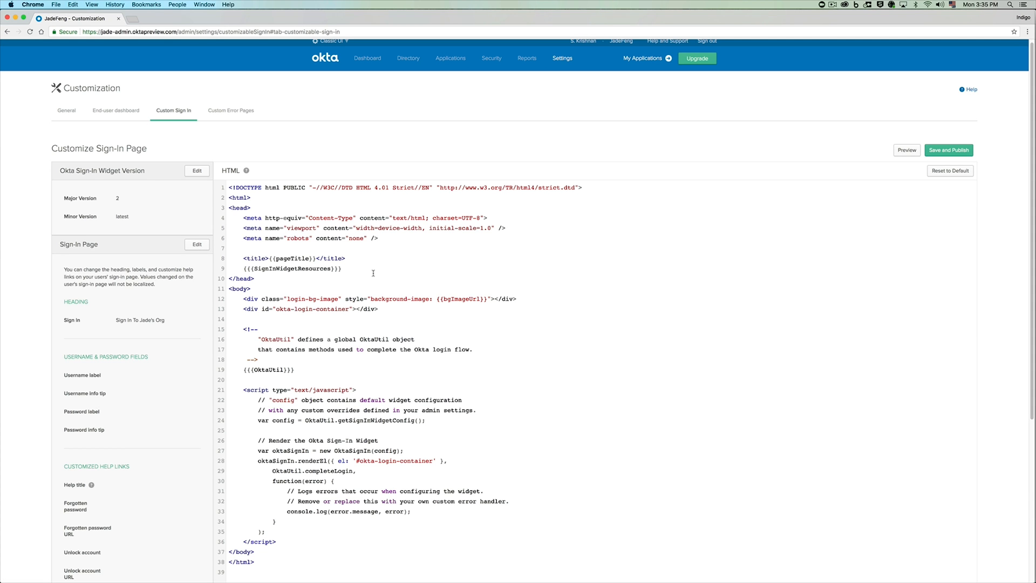
{"action": "scroll", "scroll_direction": "down", "scroll_amount": 3}
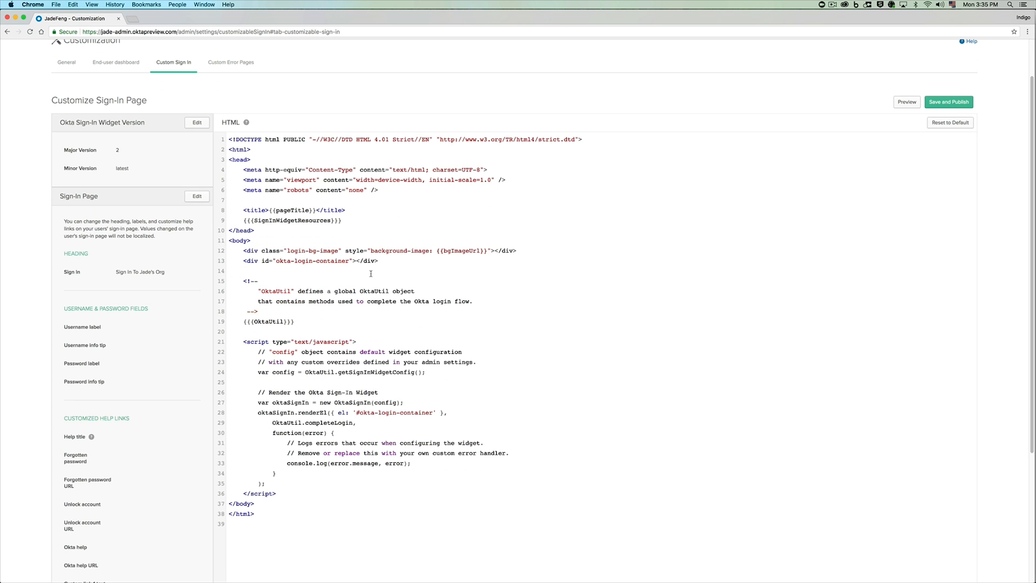
{"action": "mouse_move", "coordinate": [286, 220]}
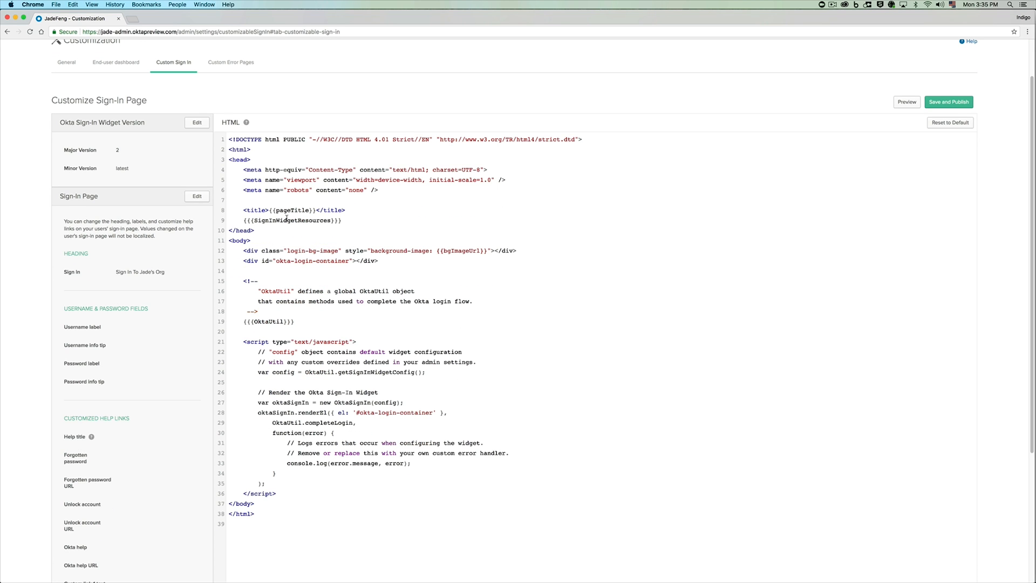
{"action": "double_click", "coordinate": [293, 209]}
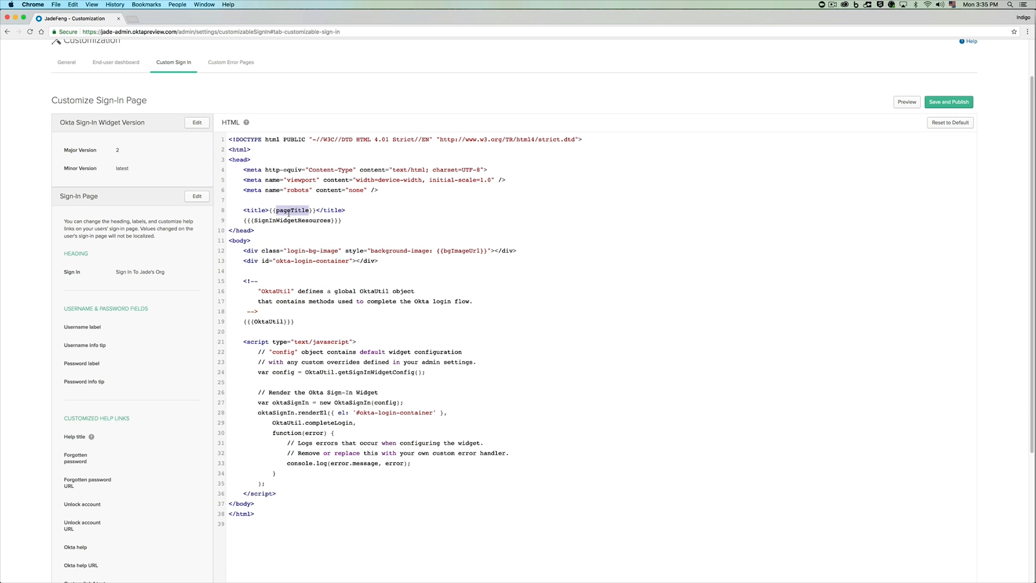
{"action": "double_click", "coordinate": [294, 220]}
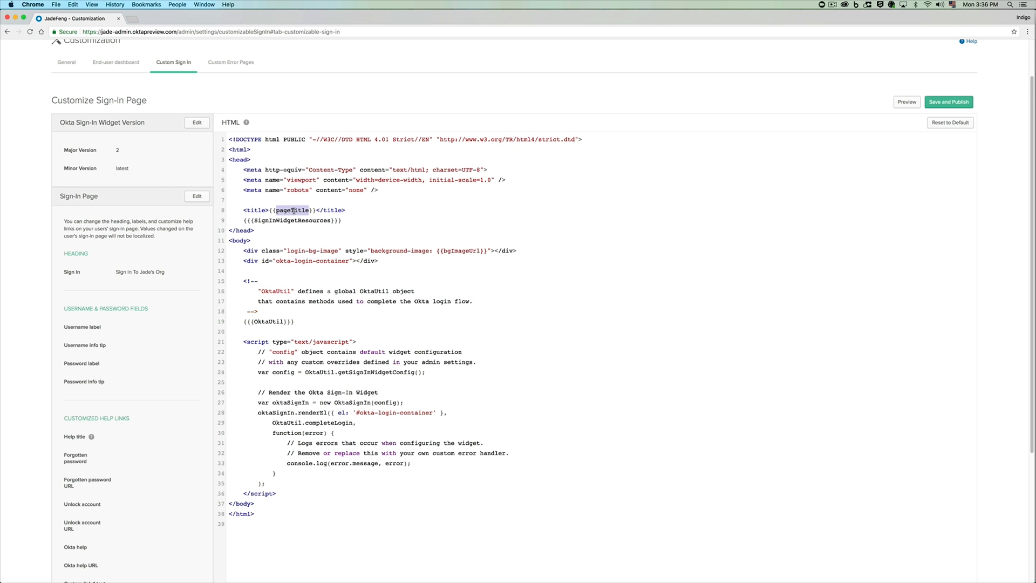
{"action": "double_click", "coordinate": [293, 220]}
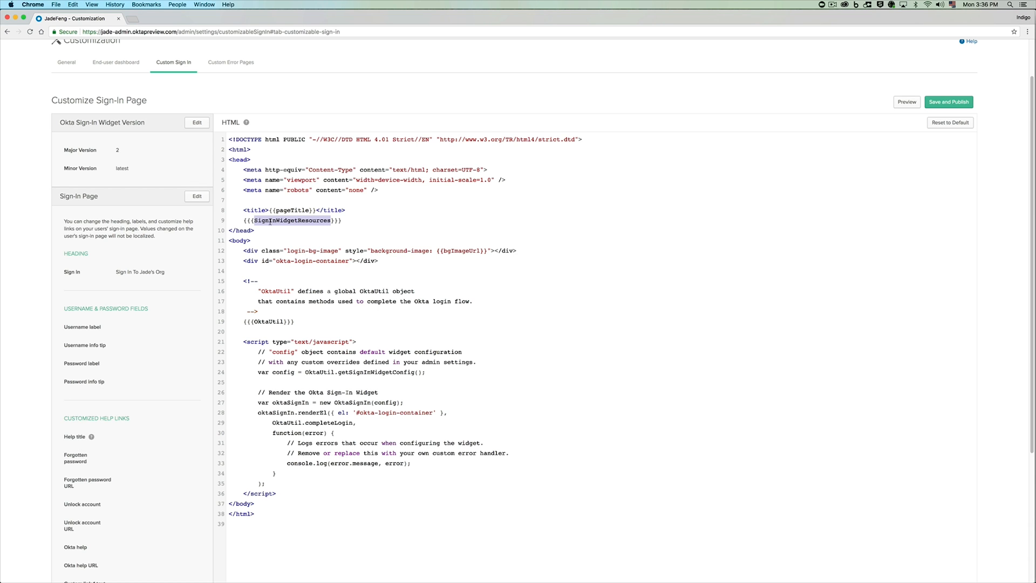
{"action": "left_click", "coordinate": [347, 220]}
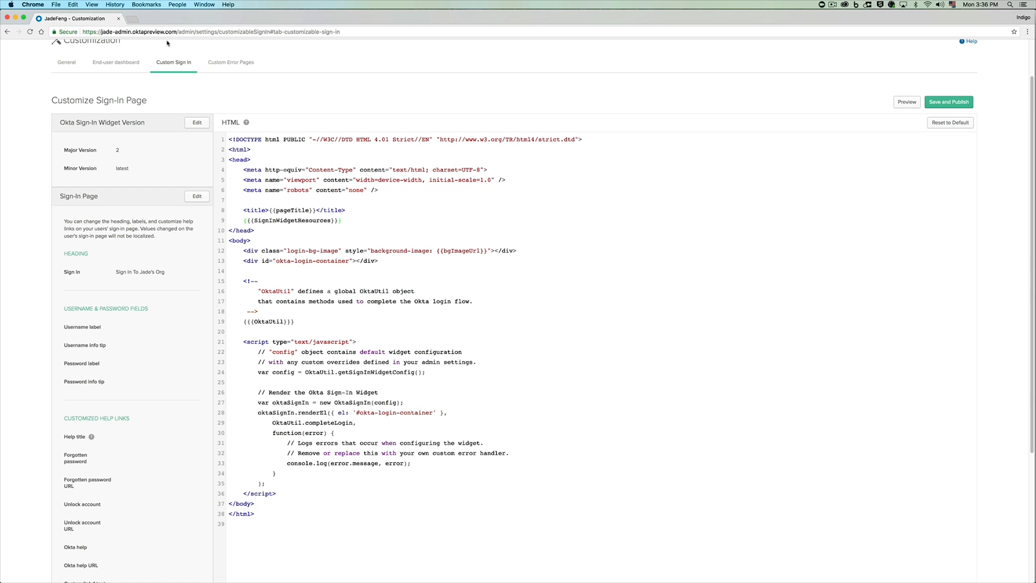
Step: In the github.com/okta/okta-signin-widget README, find the username option under Username and password
{"action": "type", "text": "github.com/okta/okta-signin-widget"}
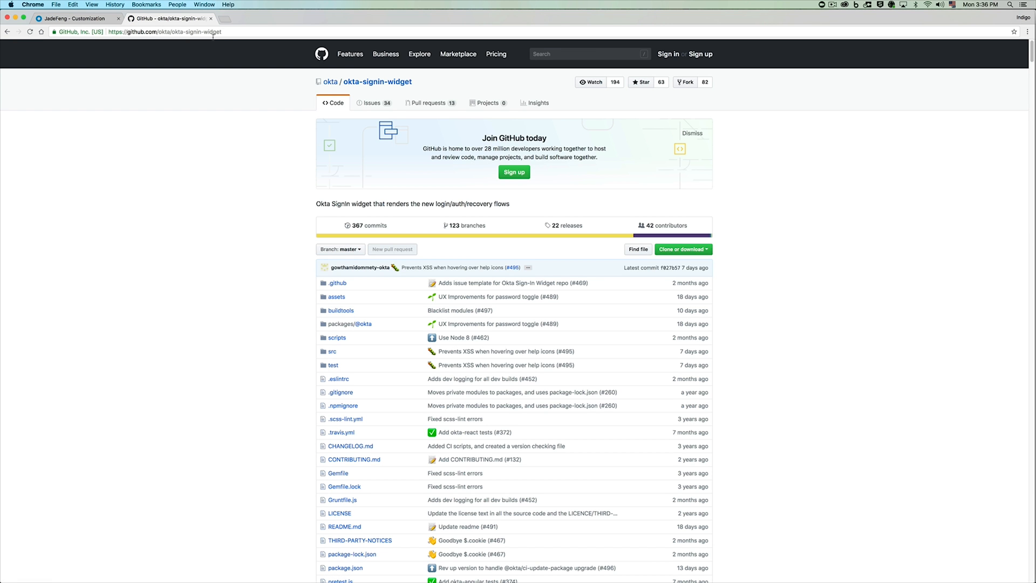
{"action": "mouse_move", "coordinate": [227, 217]}
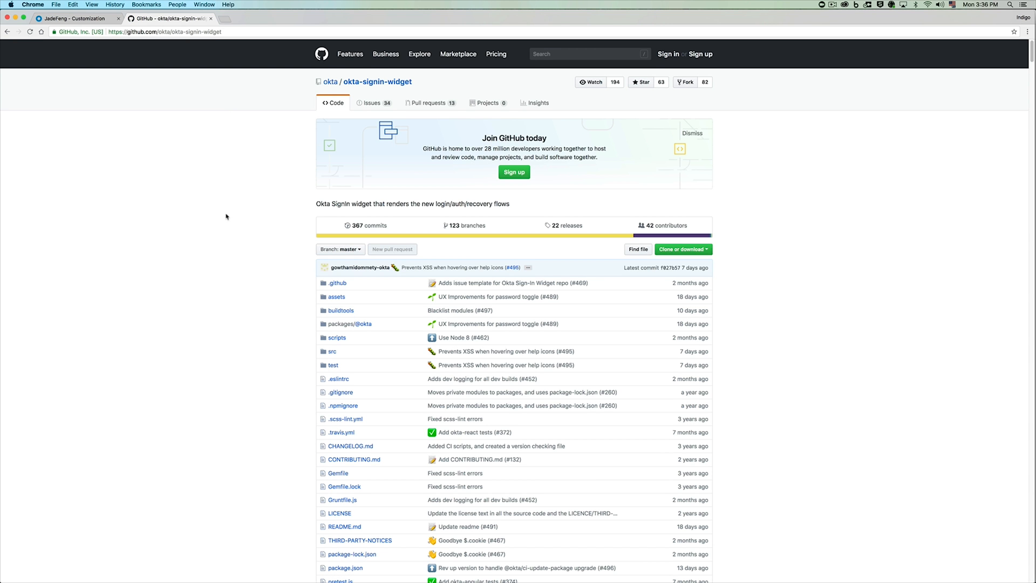
{"action": "scroll", "scroll_direction": "down", "scroll_amount": 3}
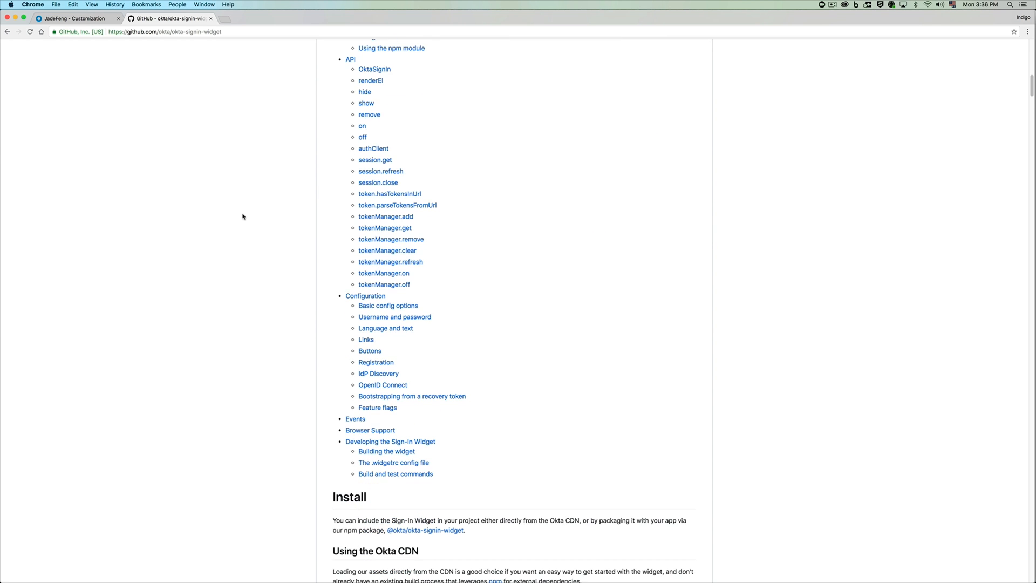
{"action": "scroll", "scroll_direction": "down", "scroll_amount": 3}
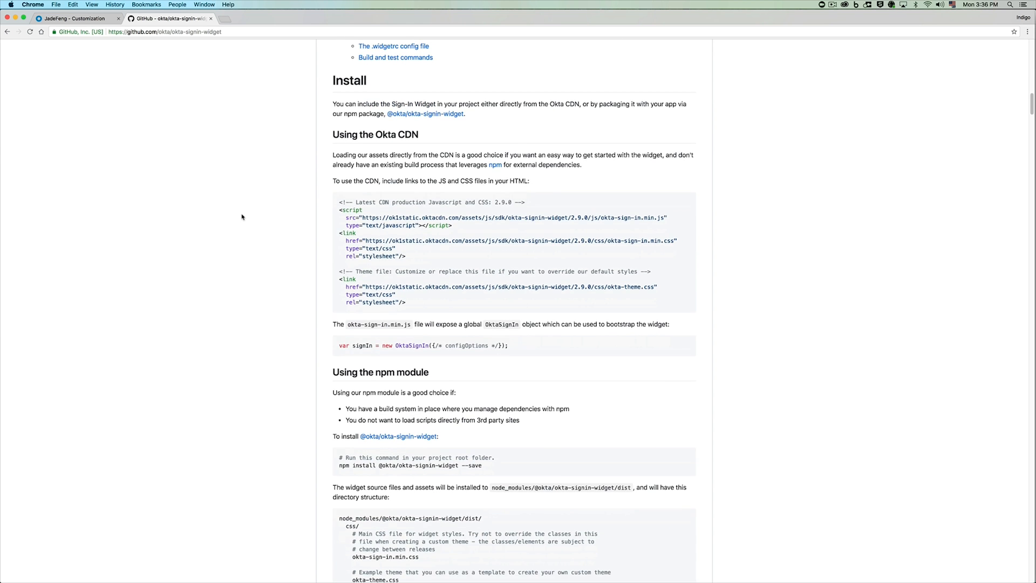
{"action": "scroll", "scroll_direction": "up", "scroll_amount": 3}
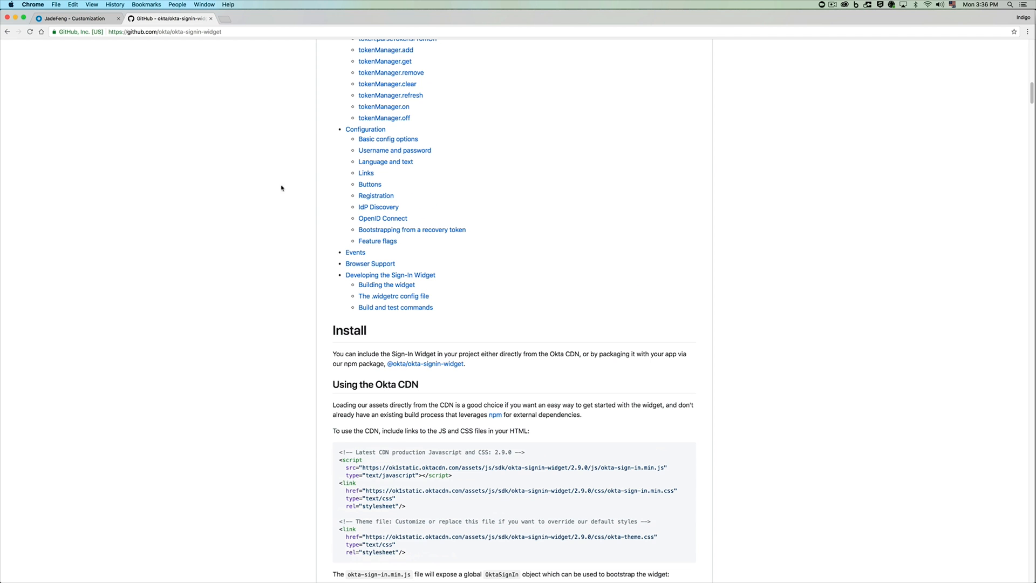
{"action": "left_click", "coordinate": [394, 150]}
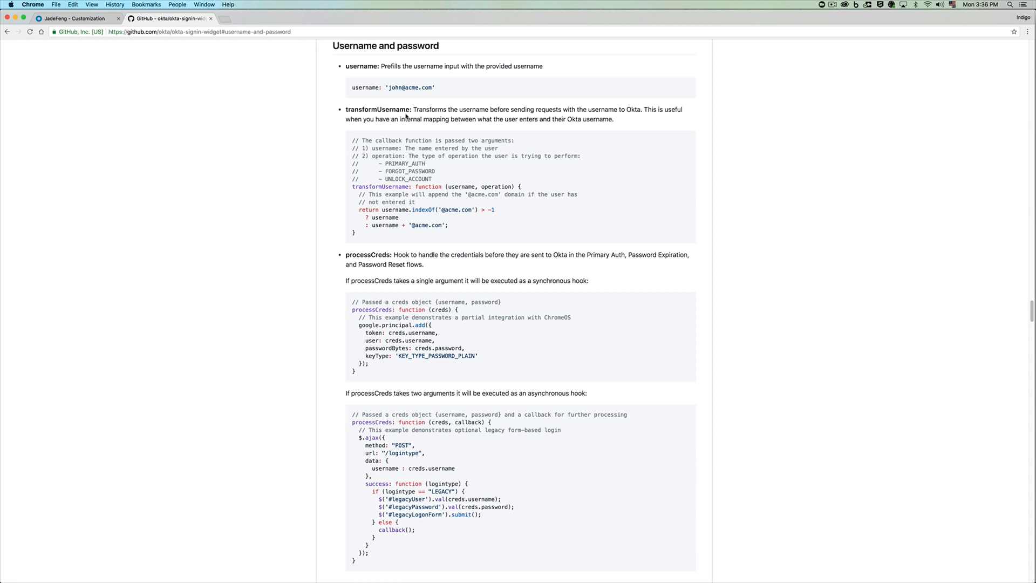
{"action": "double_click", "coordinate": [367, 87]}
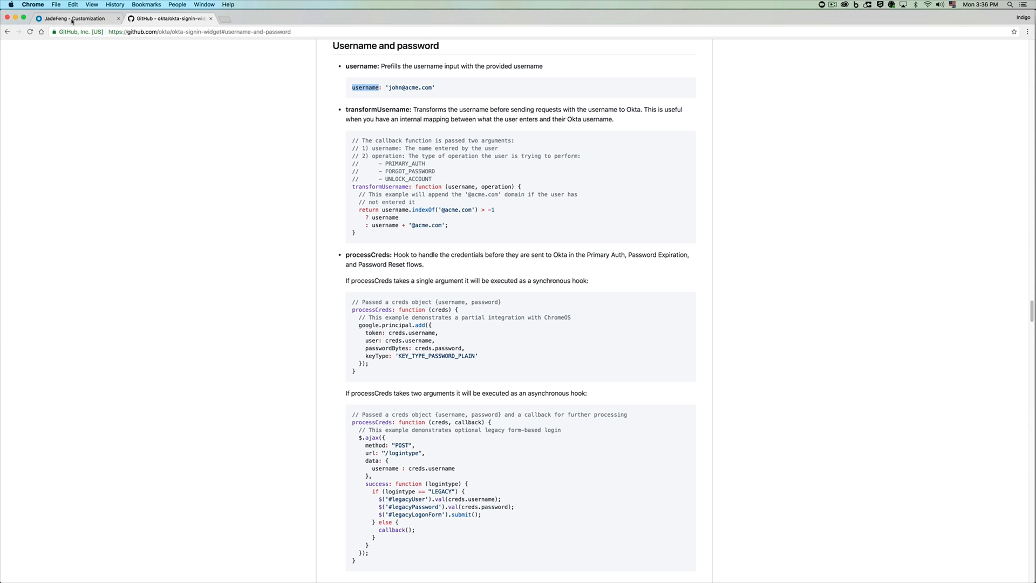
Step: Add config.username = 'stormtrooper'; after the getSignInWidgetConfig line in the sign-in HTML
{"action": "left_click", "coordinate": [70, 18]}
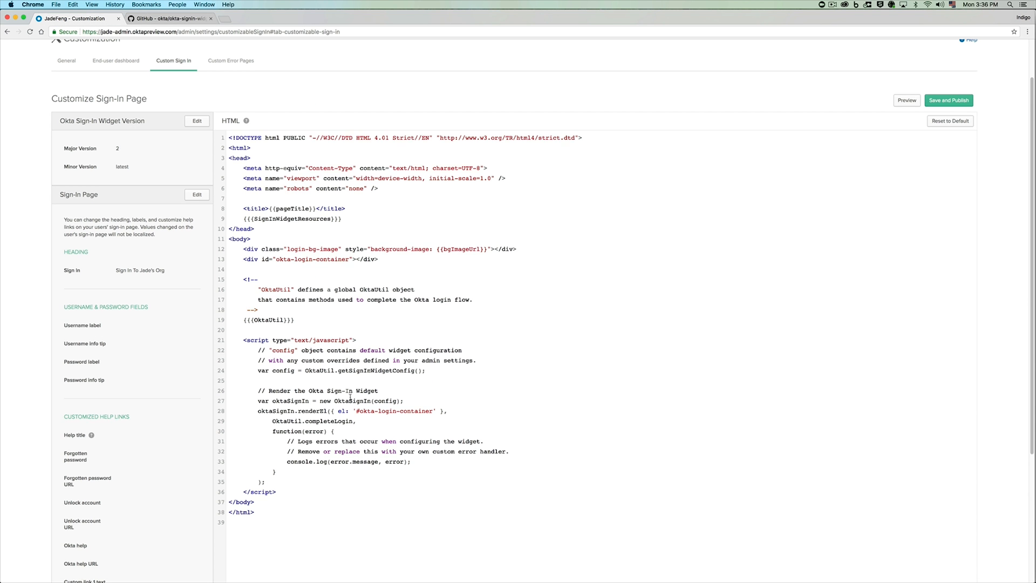
{"action": "scroll", "scroll_direction": "down", "scroll_amount": 3}
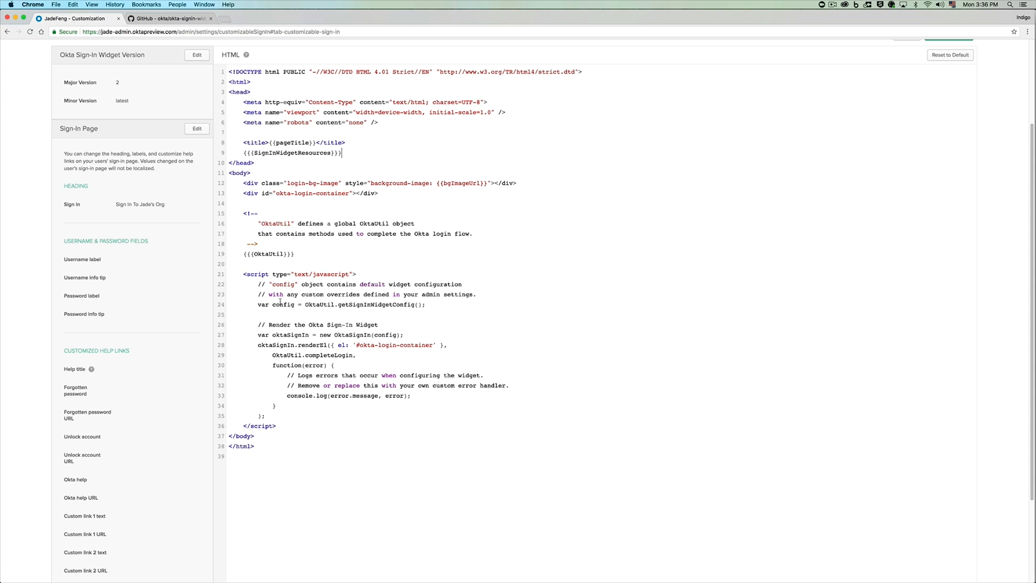
{"action": "double_click", "coordinate": [352, 335]}
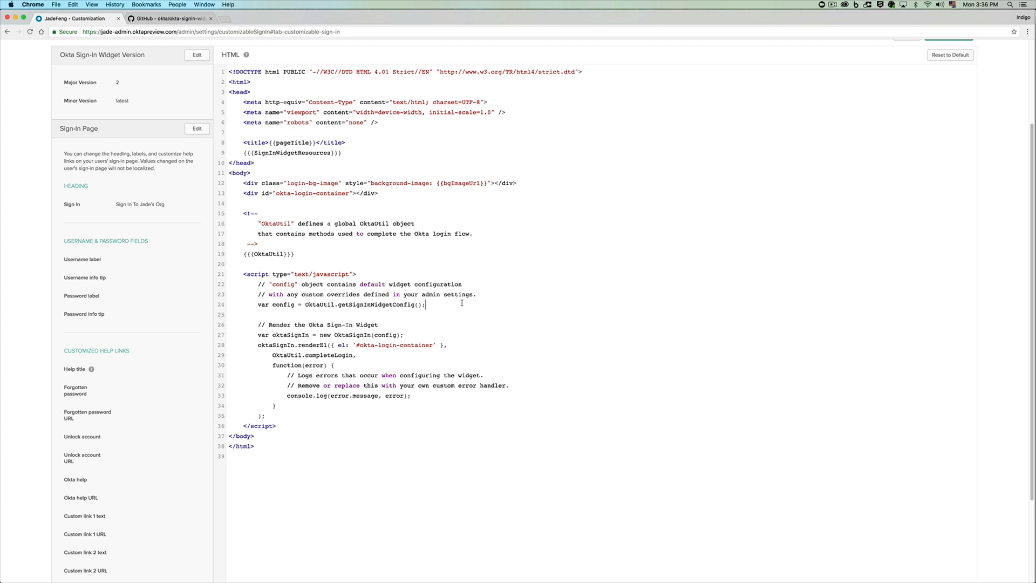
{"action": "type", "text": "con"}
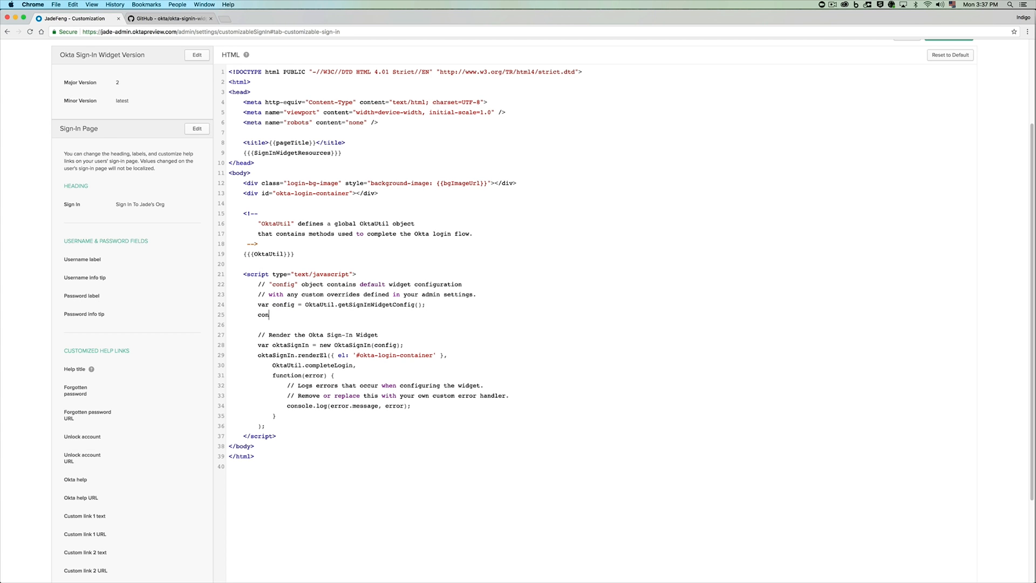
{"action": "type", "text": "fi"}
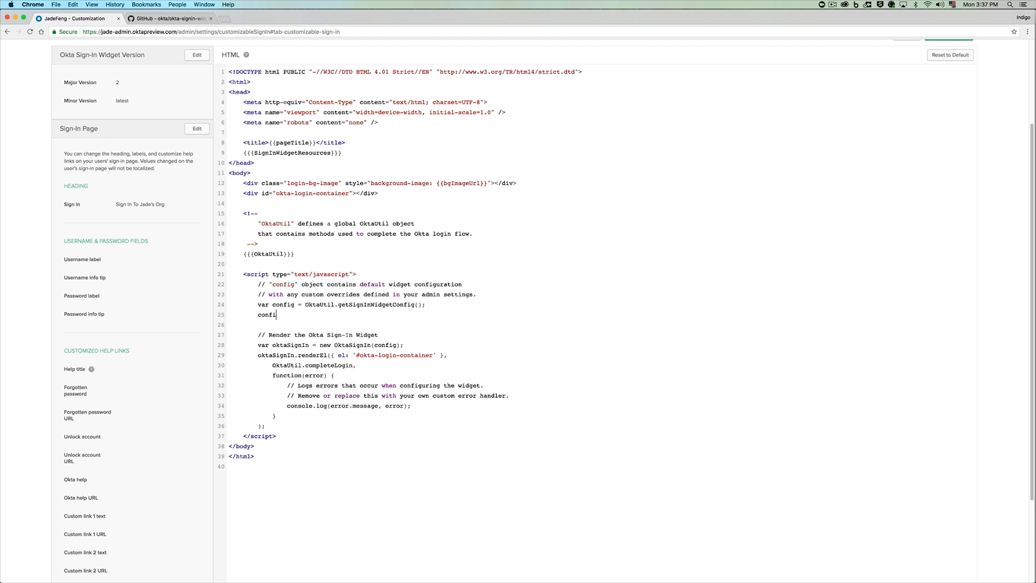
{"action": "type", "text": "."}
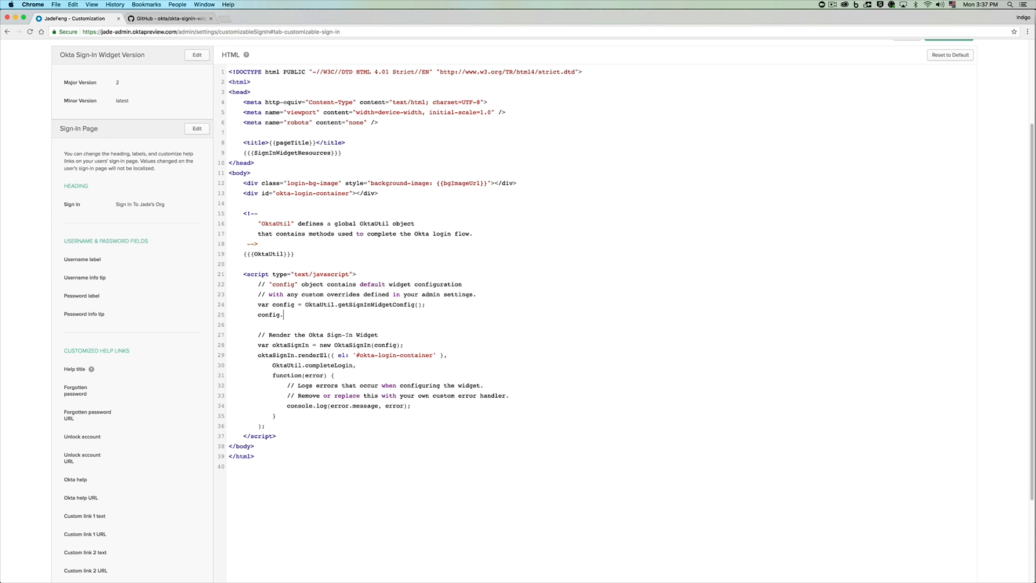
{"action": "type", "text": "username ="}
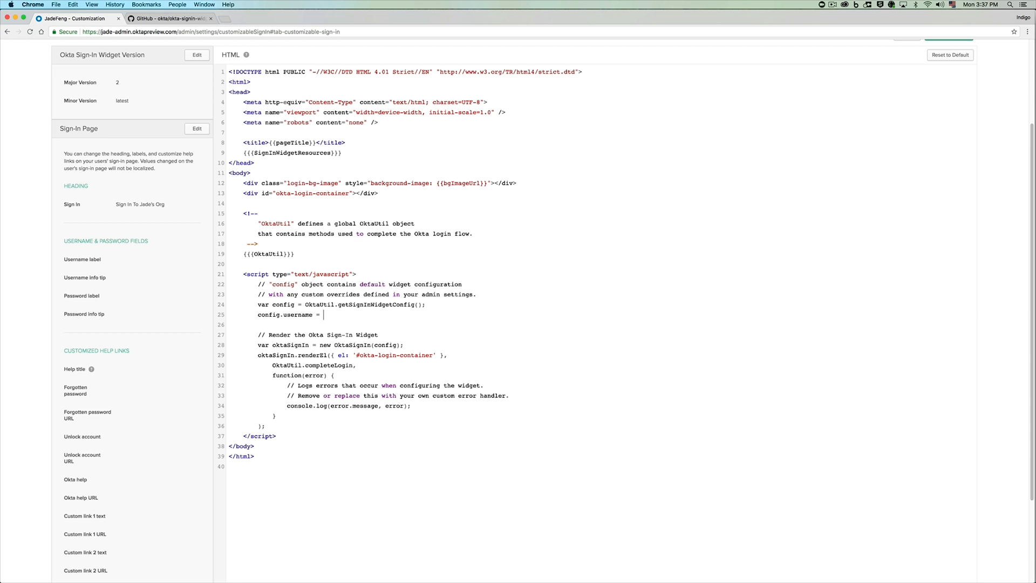
{"action": "type", "text": "'storm'"}
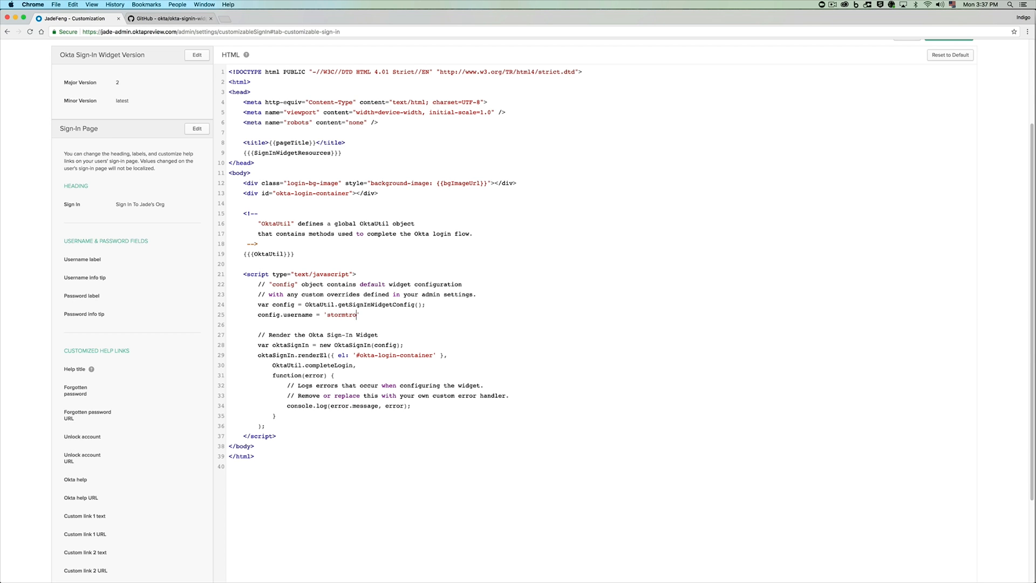
{"action": "type", "text": "oper';"}
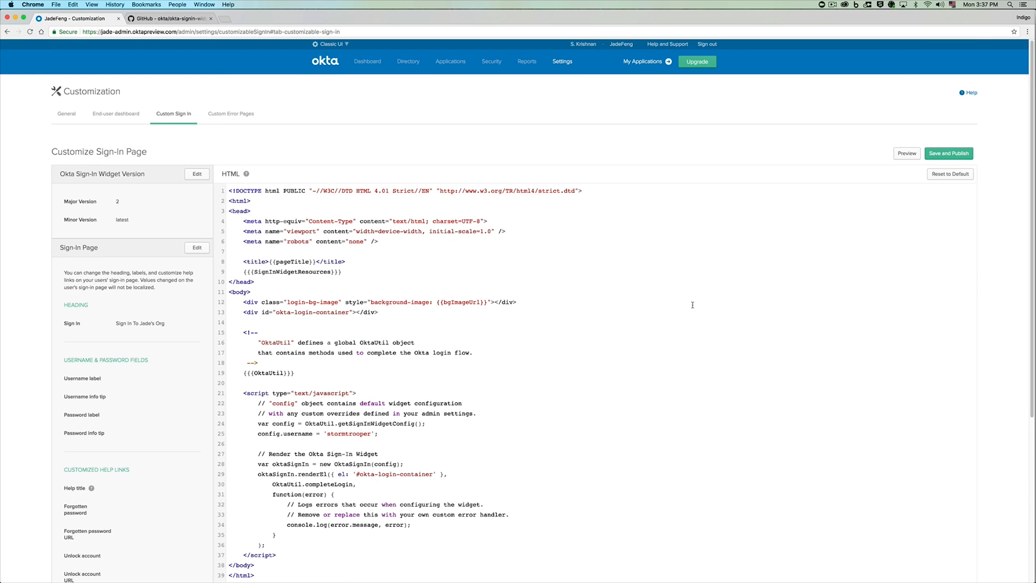
Step: Preview the sign-in page, confirm 'stormtrooper' is prefilled, and close the preview
{"action": "left_click", "coordinate": [906, 154]}
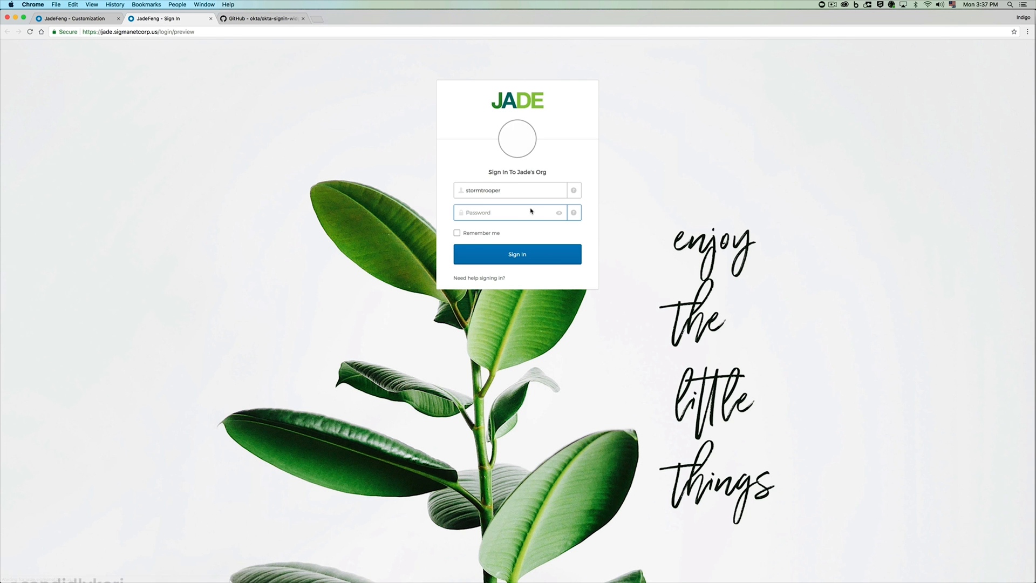
{"action": "left_click", "coordinate": [517, 190]}
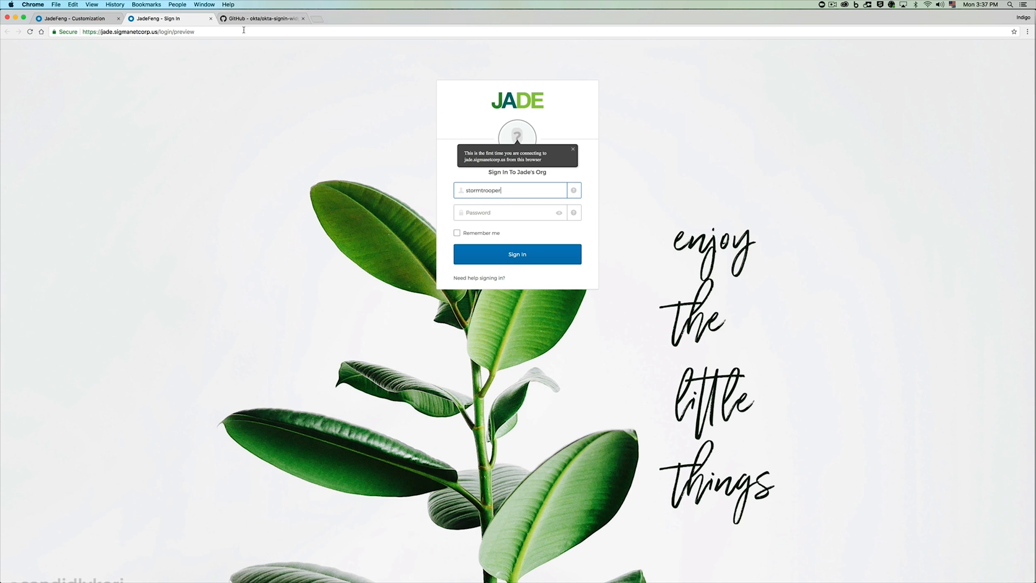
{"action": "left_click", "coordinate": [75, 18]}
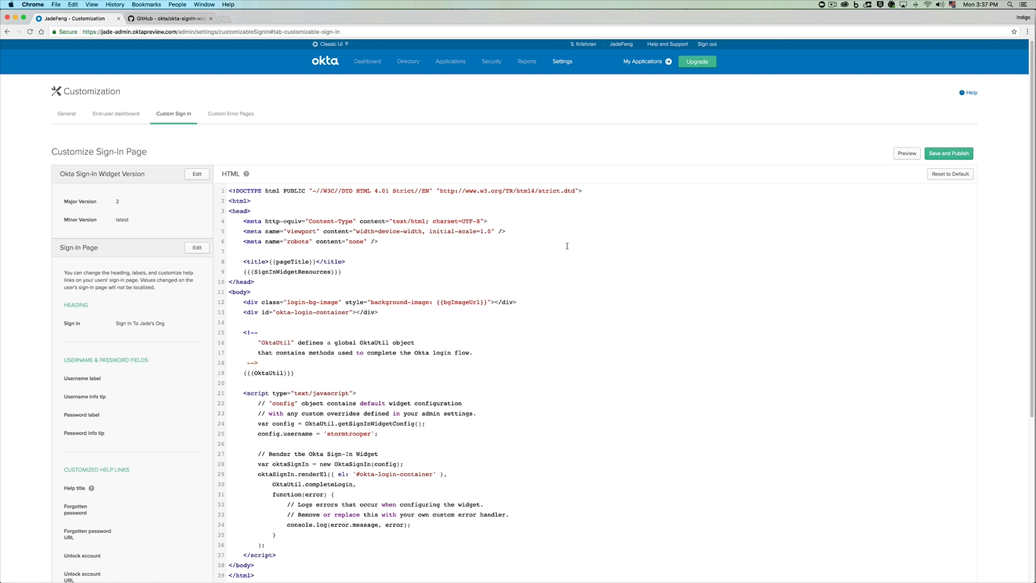
Step: Save and publish the Stormtrooper-themed sign-in page with 'stormtrooper' prefilled
{"action": "key", "text": "cmd+a"}
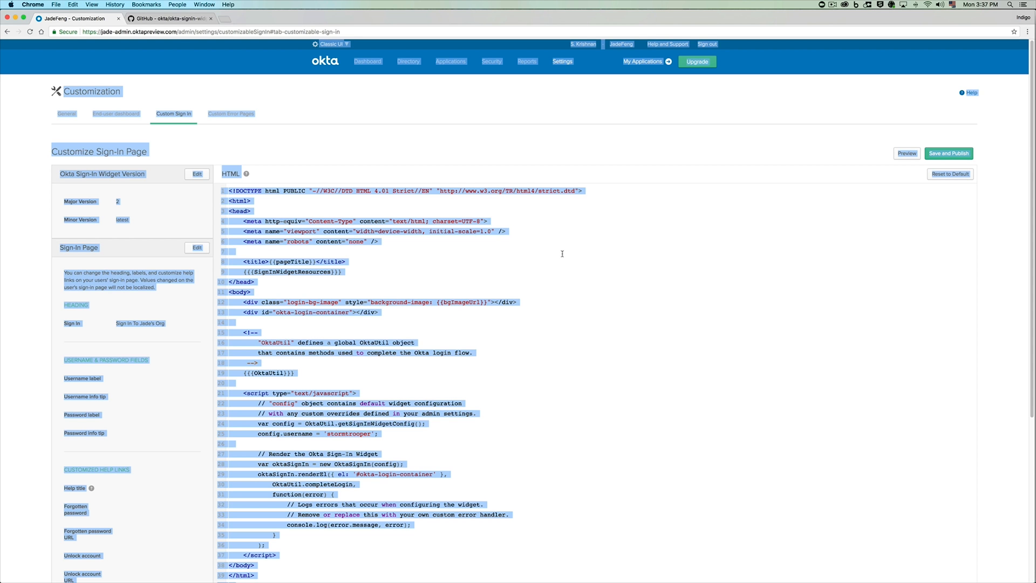
{"action": "scroll", "scroll_direction": "down", "scroll_amount": 3}
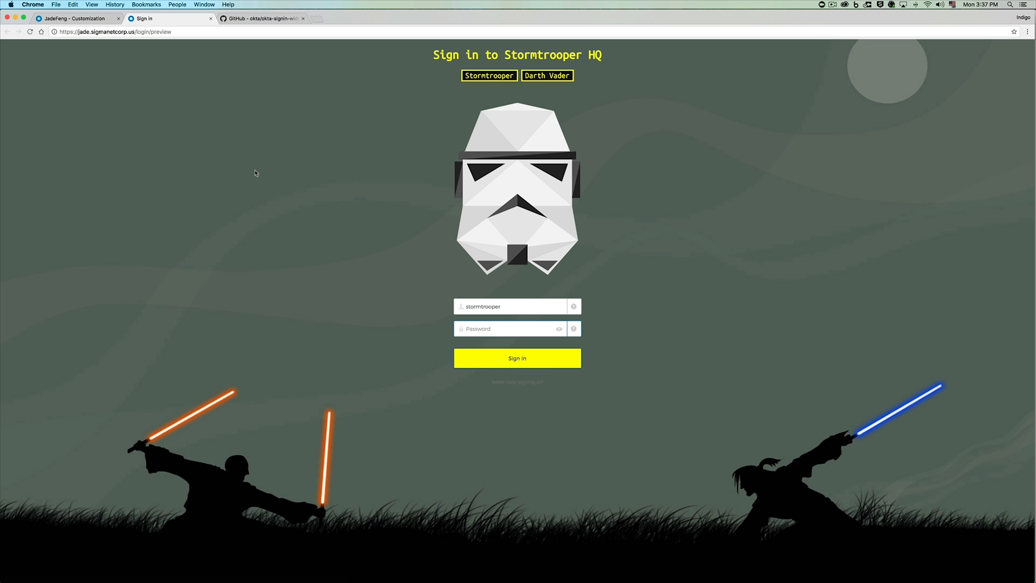
{"action": "mouse_move", "coordinate": [557, 104]}
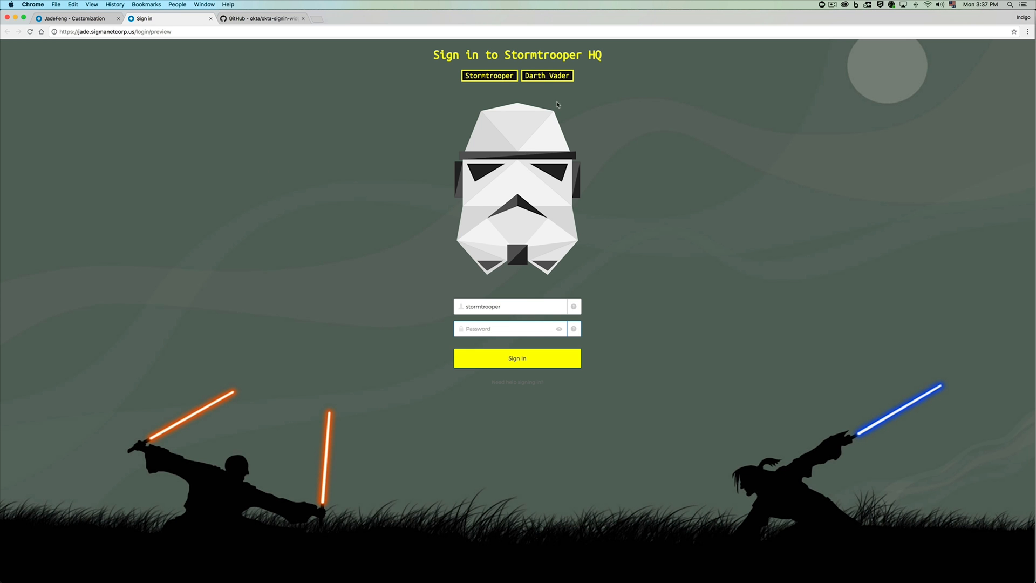
{"action": "left_click", "coordinate": [489, 75]}
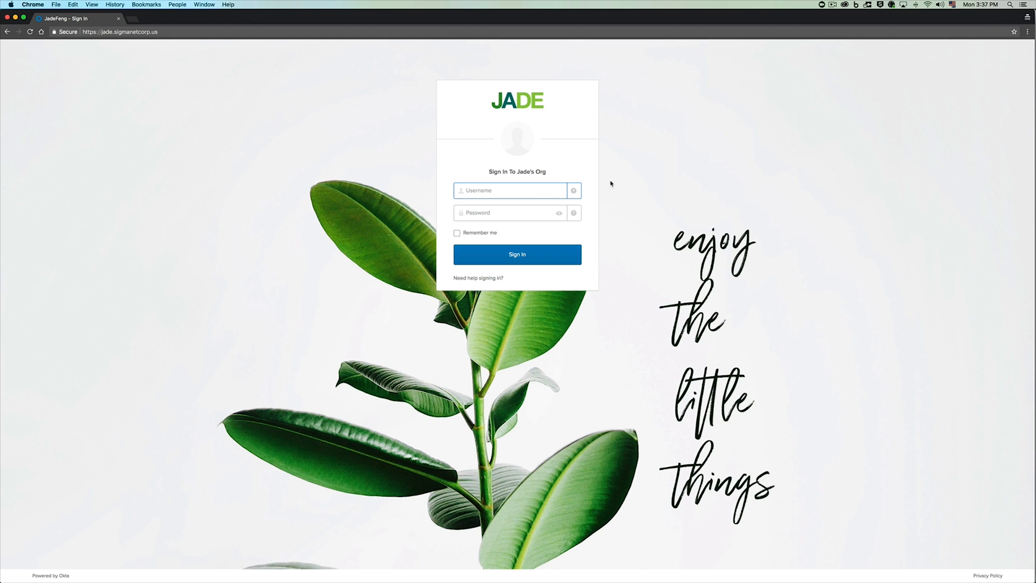
{"action": "mouse_move", "coordinate": [574, 232]}
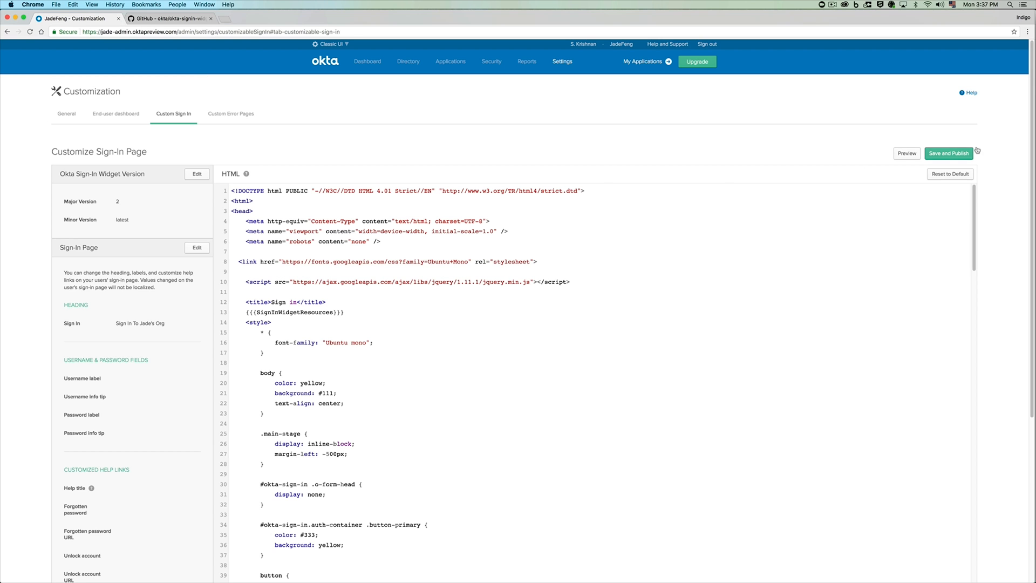
{"action": "left_click", "coordinate": [949, 153]}
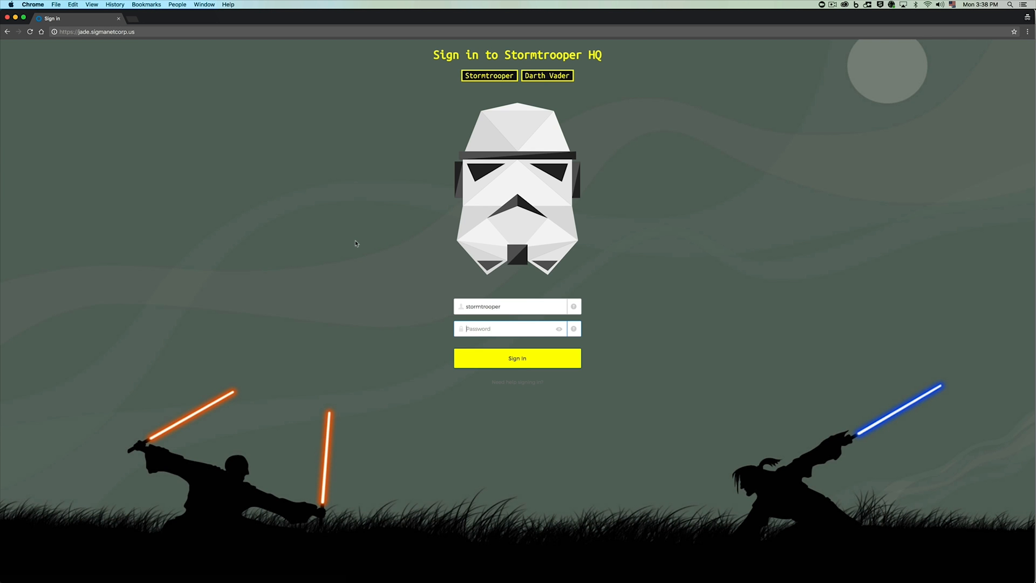
{"action": "mouse_move", "coordinate": [144, 4]}
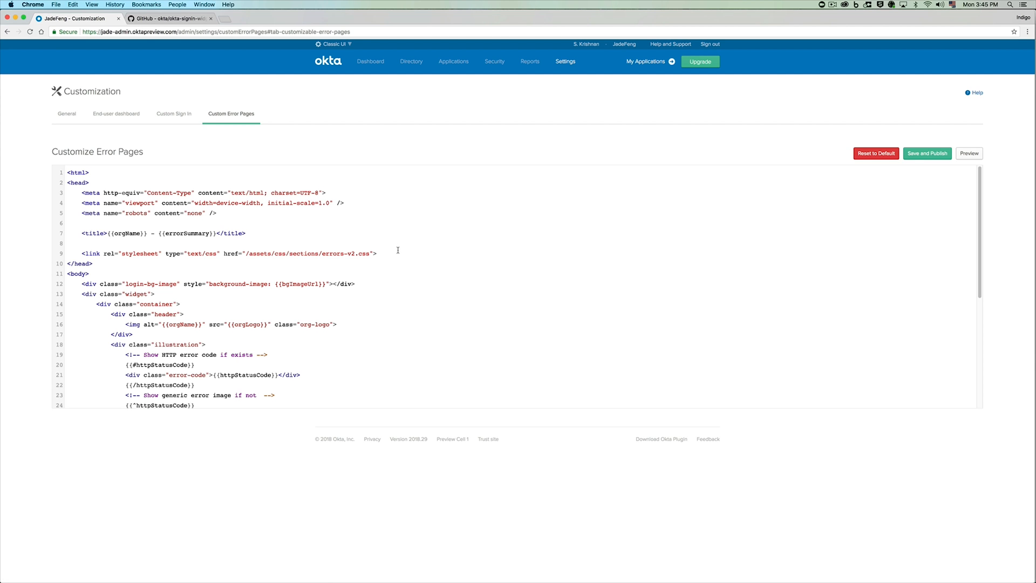
{"action": "mouse_move", "coordinate": [293, 239]}
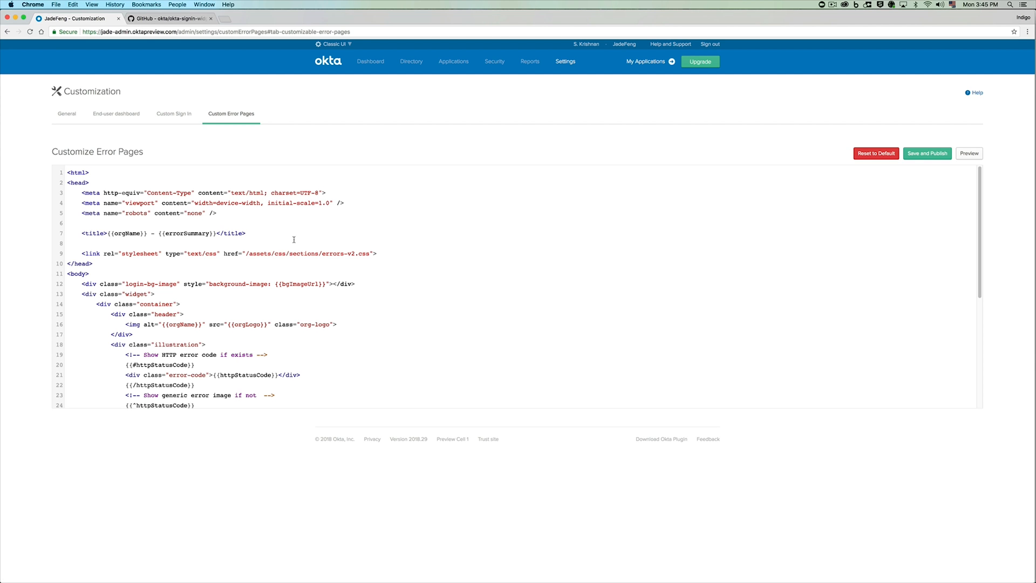
{"action": "left_click", "coordinate": [245, 233]}
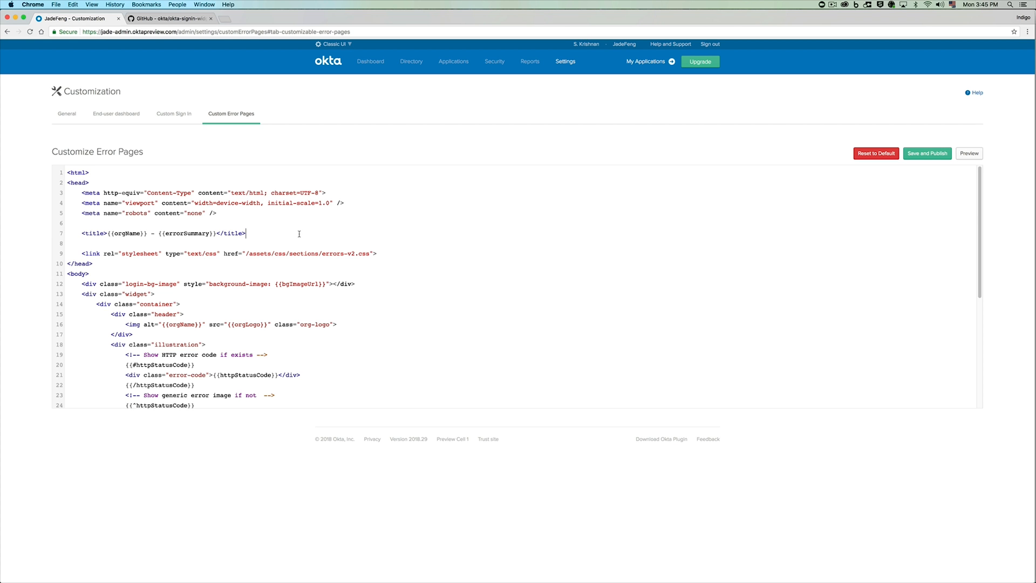
{"action": "left_click", "coordinate": [969, 153]}
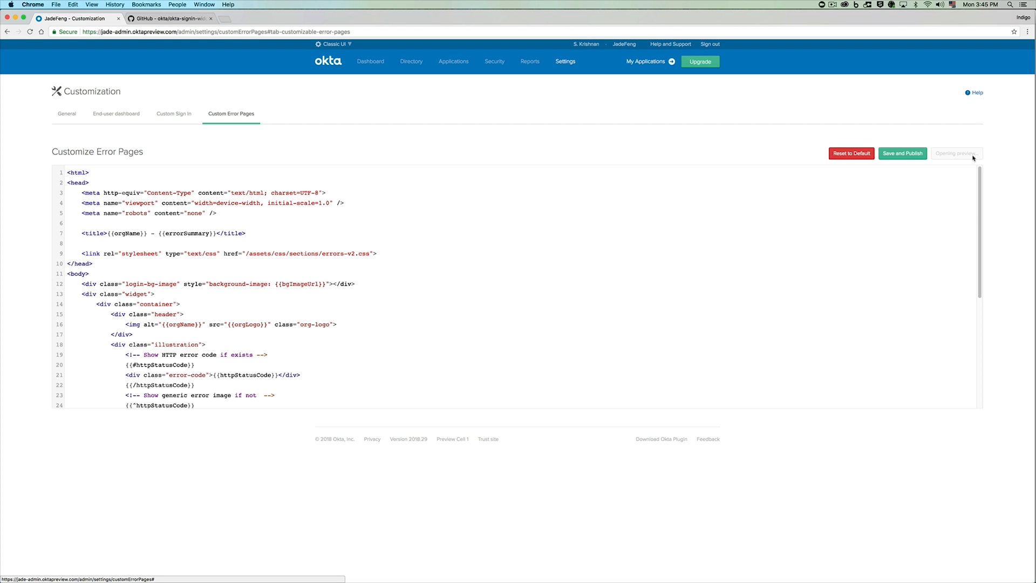
{"action": "left_click", "coordinate": [957, 154]}
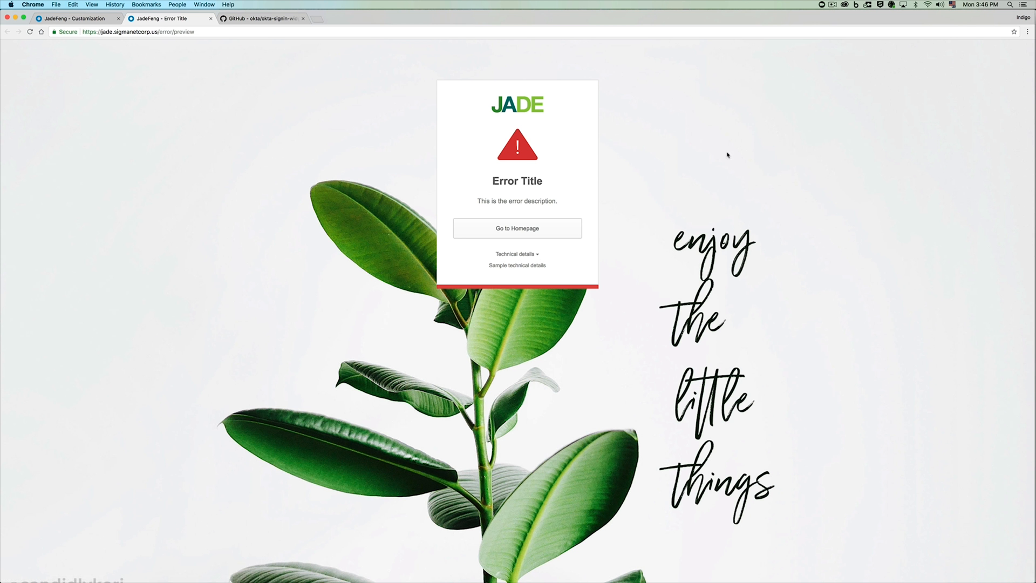
{"action": "mouse_move", "coordinate": [582, 149]}
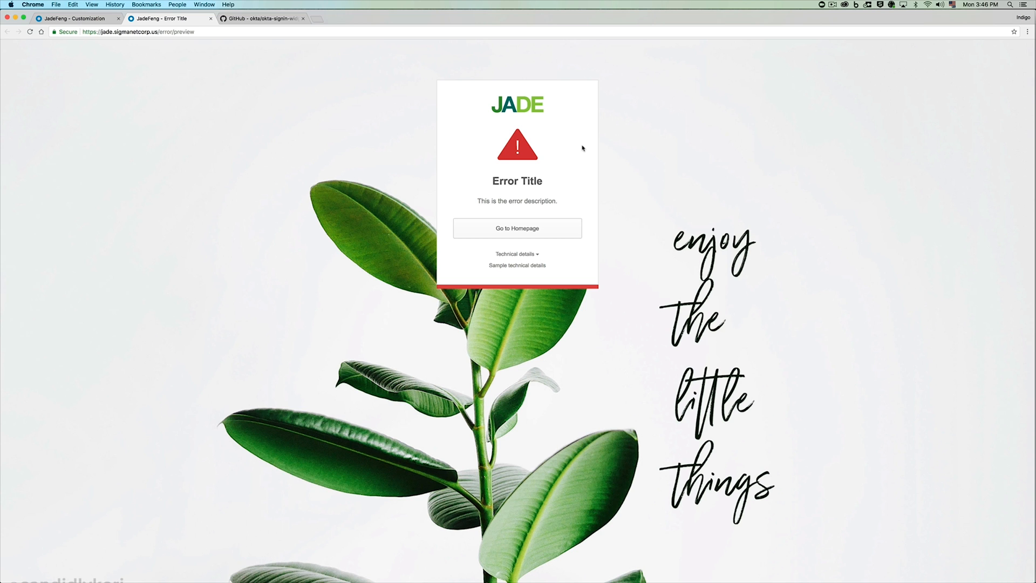
{"action": "mouse_move", "coordinate": [547, 111]}
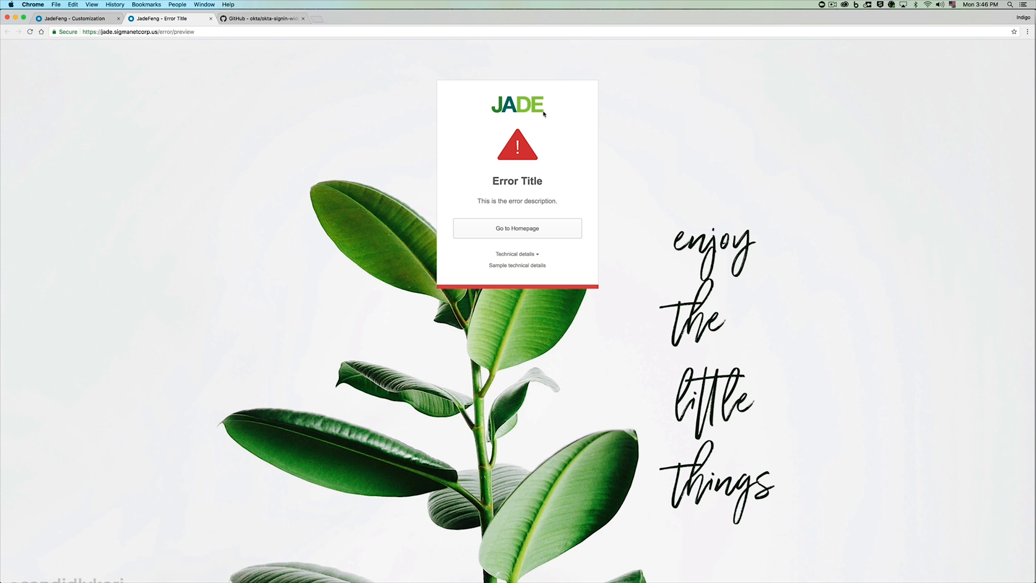
{"action": "mouse_move", "coordinate": [519, 117]}
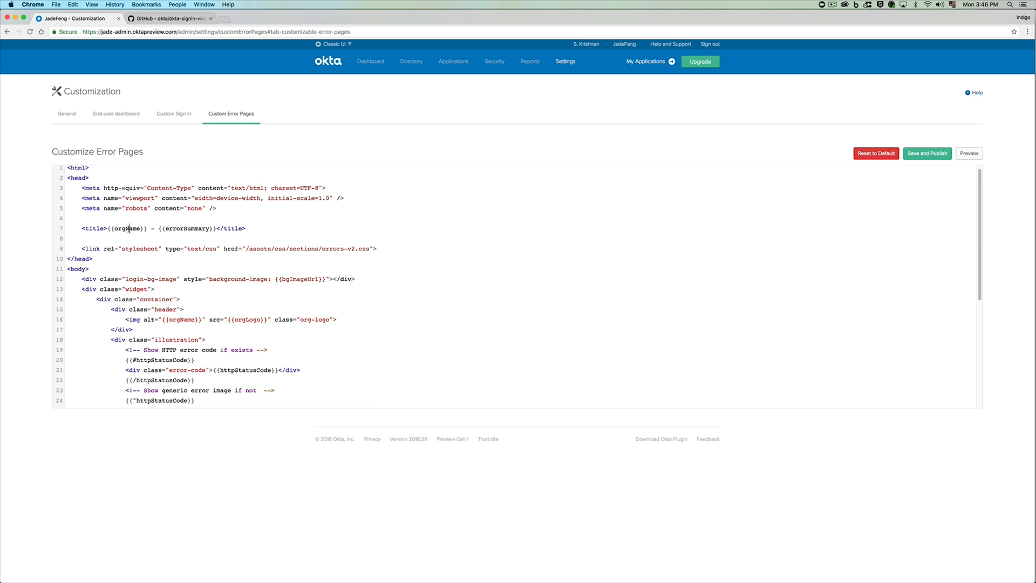
Step: Highlight the orgName and httpStatusCode placeholders in the error page HTML template
{"action": "double_click", "coordinate": [127, 228]}
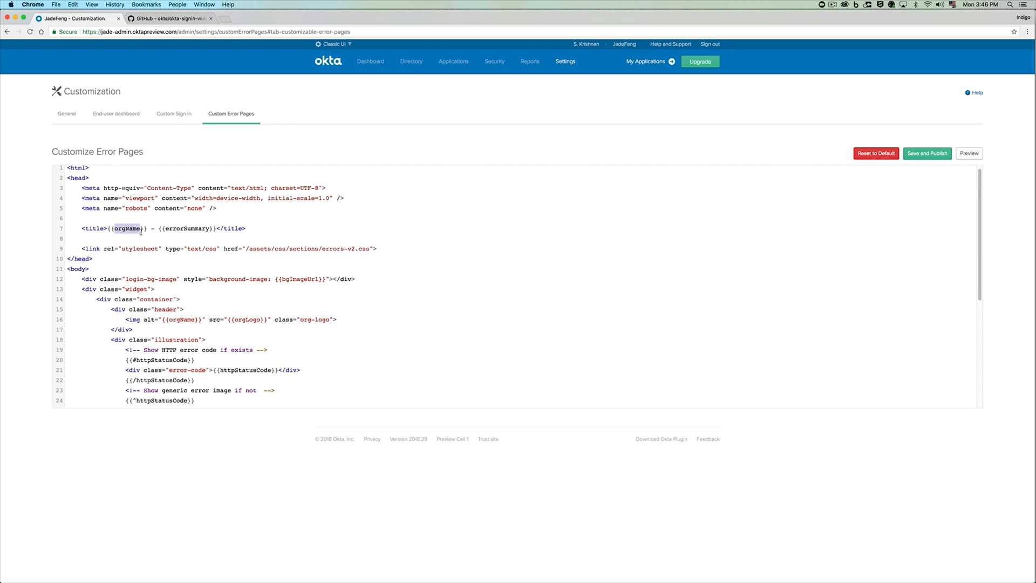
{"action": "scroll", "scroll_direction": "down", "scroll_amount": 3}
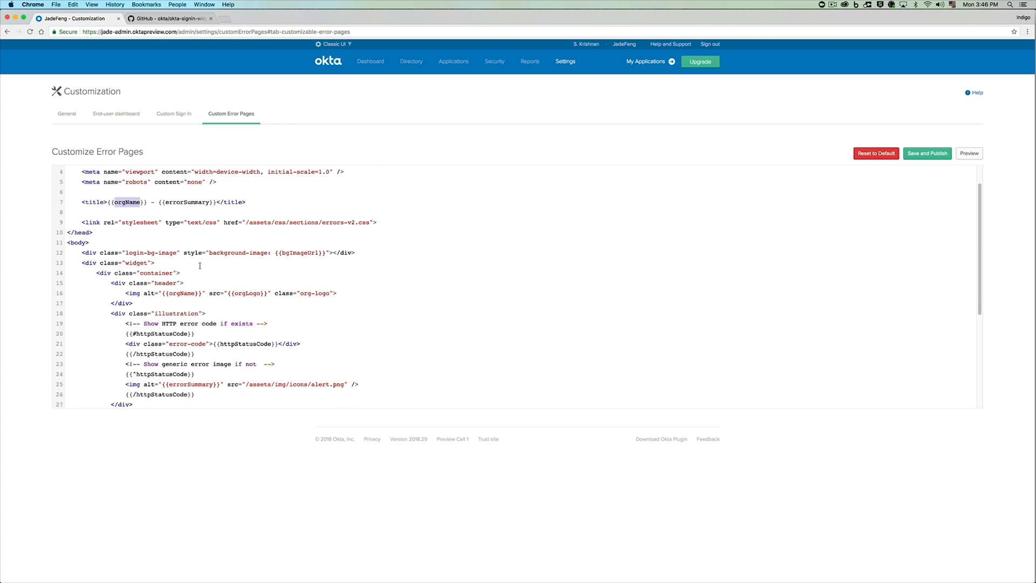
{"action": "scroll", "scroll_direction": "down", "scroll_amount": 3}
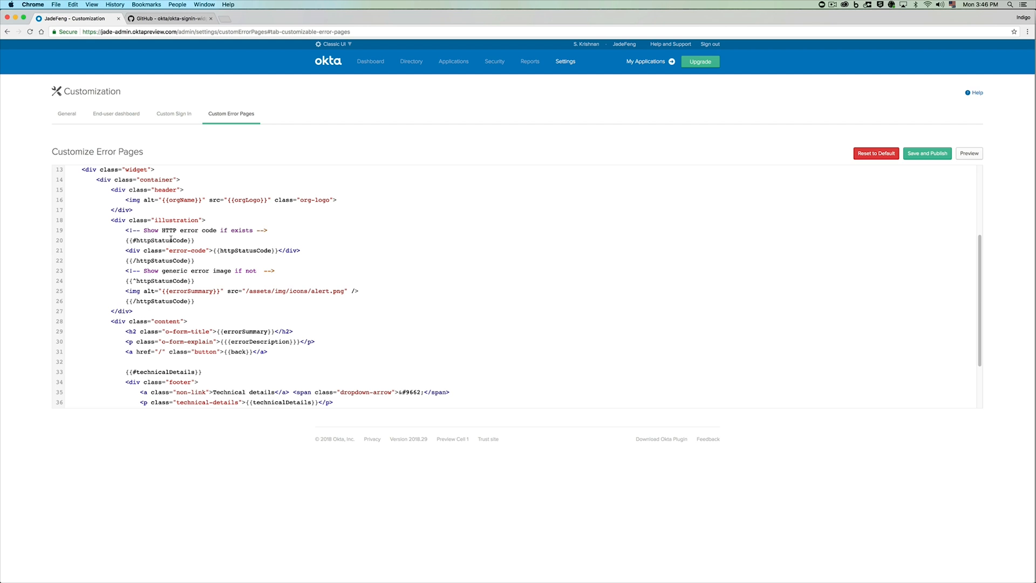
{"action": "double_click", "coordinate": [156, 240]}
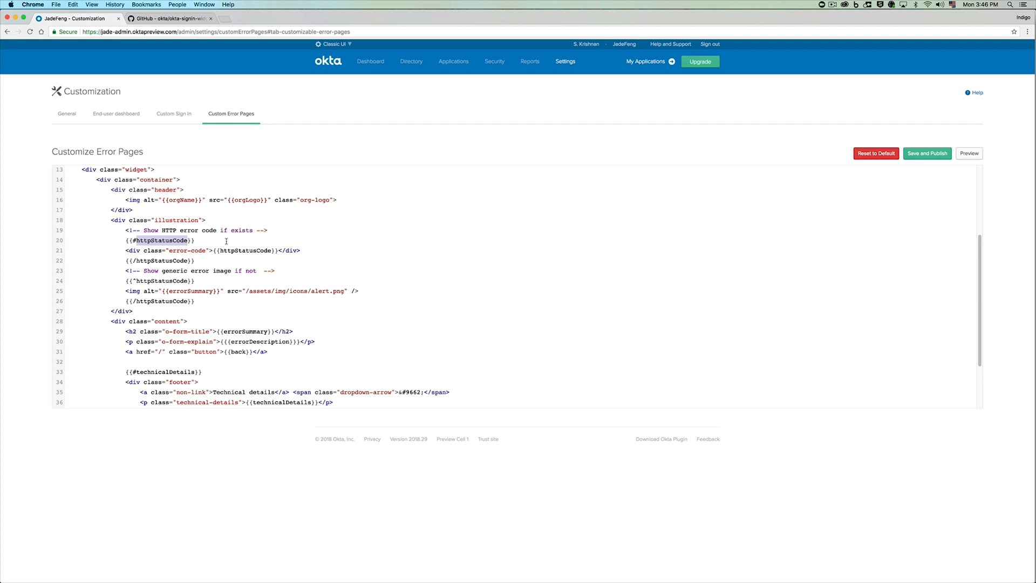
{"action": "mouse_move", "coordinate": [217, 240]}
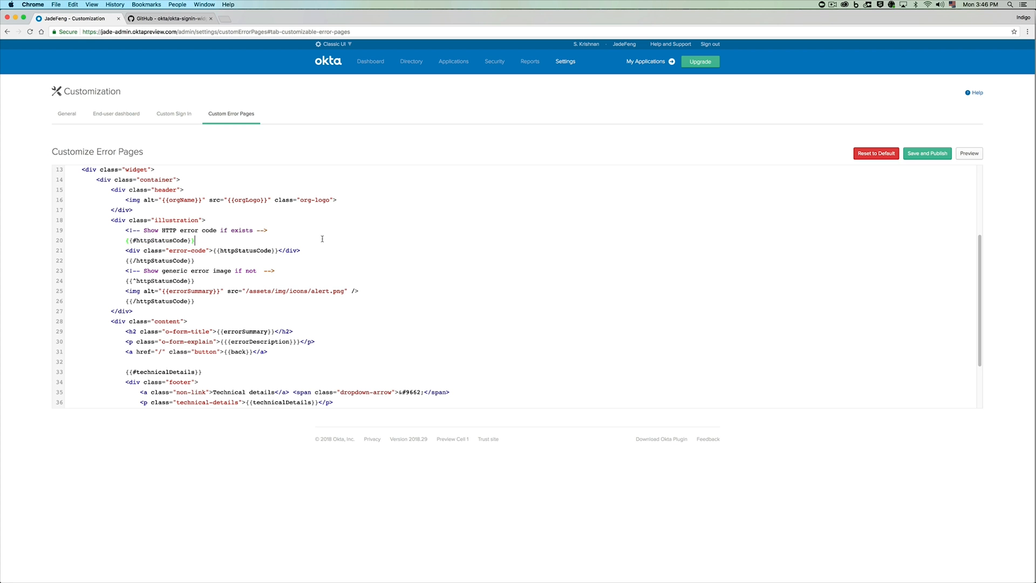
{"action": "mouse_move", "coordinate": [254, 260]}
{"action": "type", "text": "<>"}
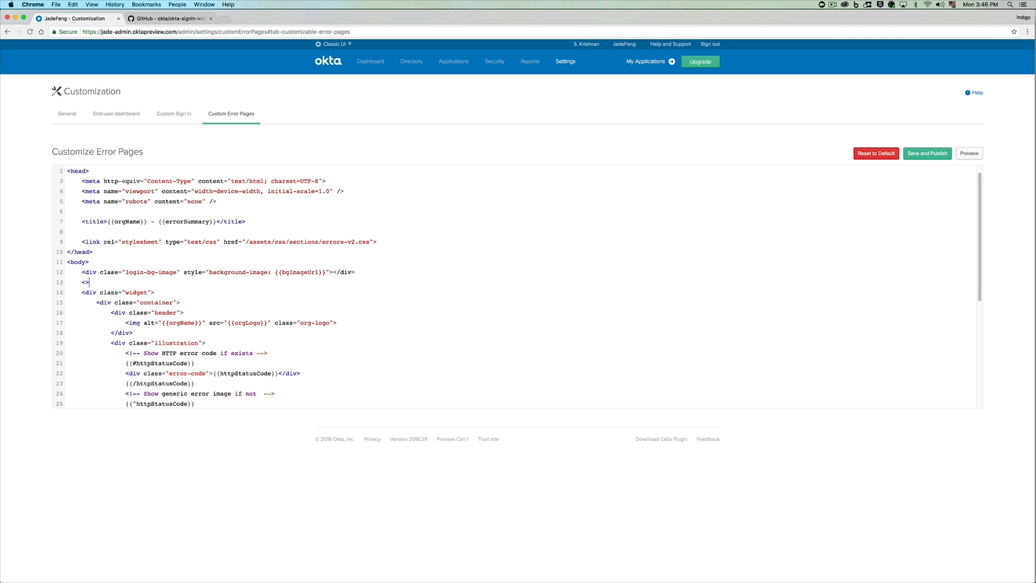
Step: Type <h1>Have a good day!</h1> on line 13 of the error template and preview it
{"action": "type", "text": "h1"}
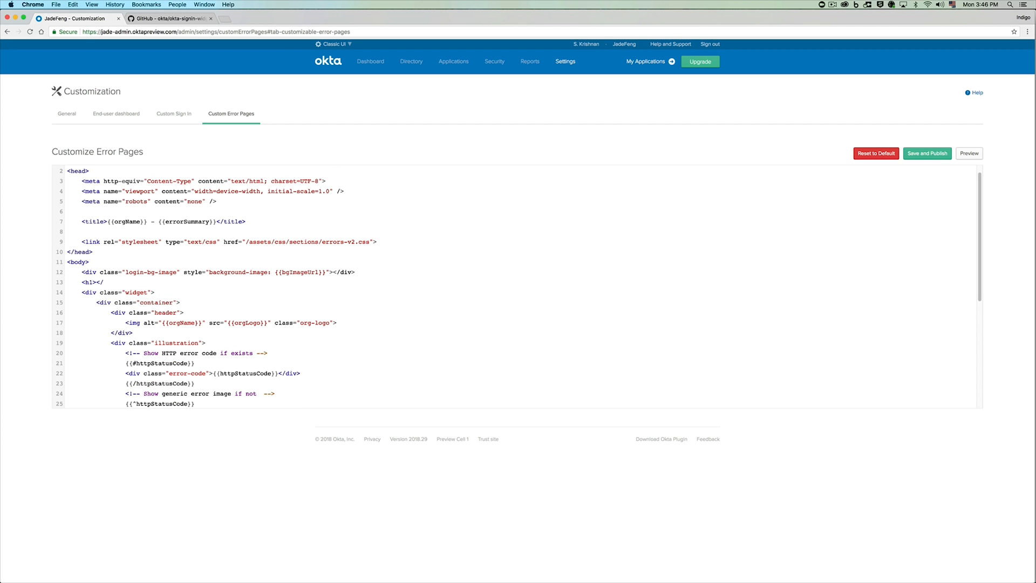
{"action": "type", "text": "H"}
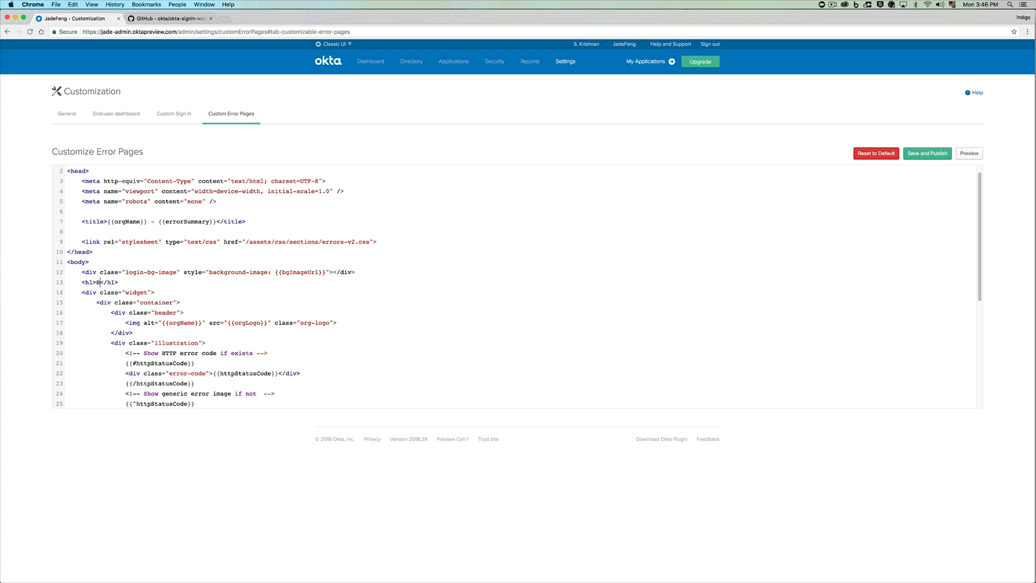
{"action": "type", "text": "Have a"}
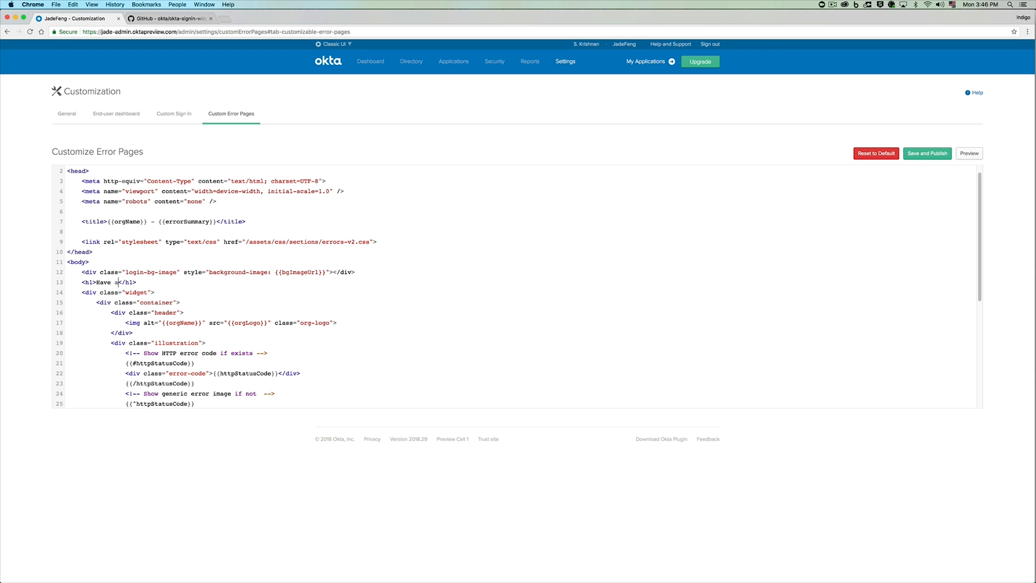
{"action": "type", "text": "good day!"}
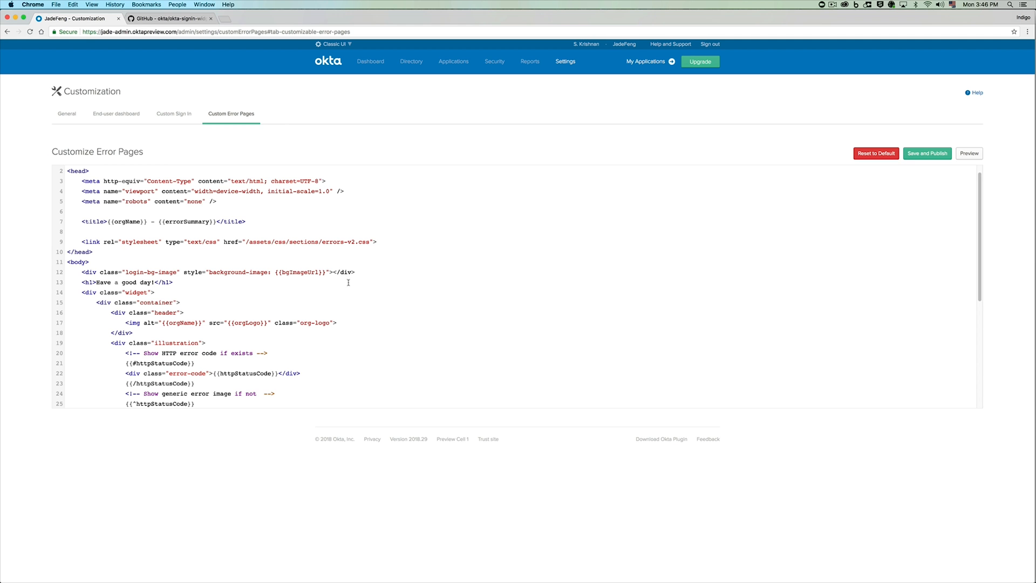
{"action": "left_click", "coordinate": [969, 153]}
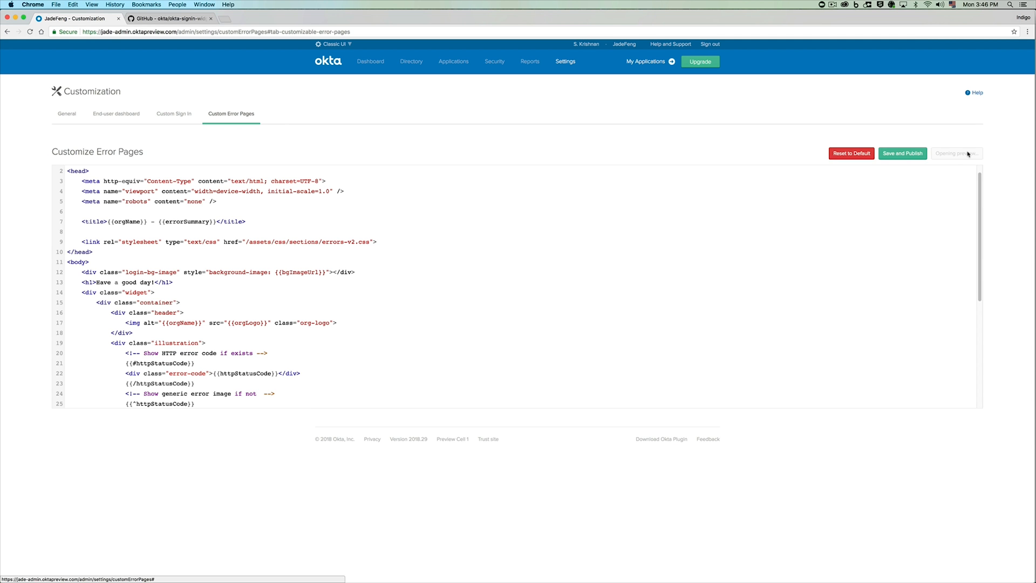
{"action": "left_click", "coordinate": [956, 154]}
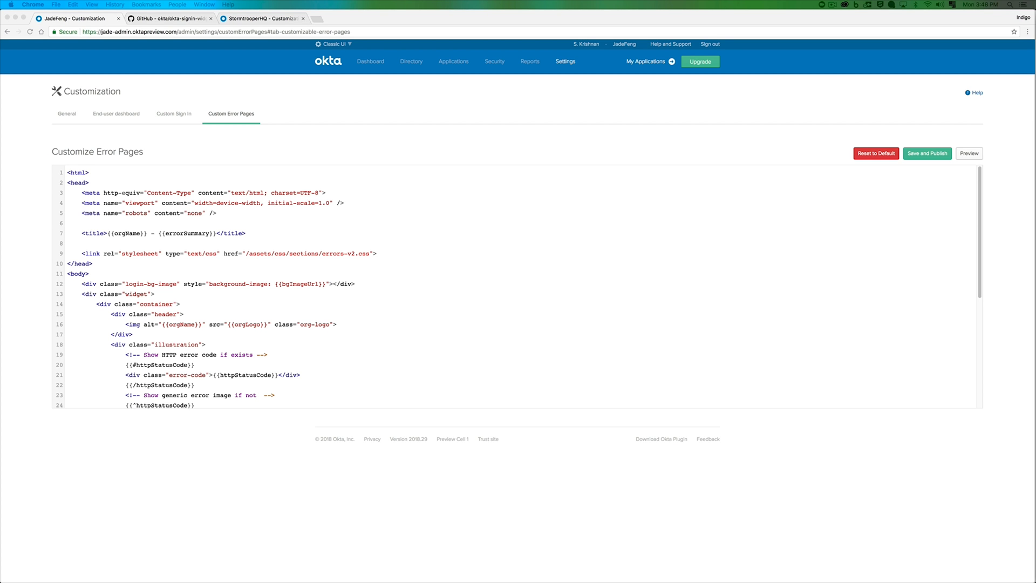
{"action": "mouse_move", "coordinate": [353, 257]}
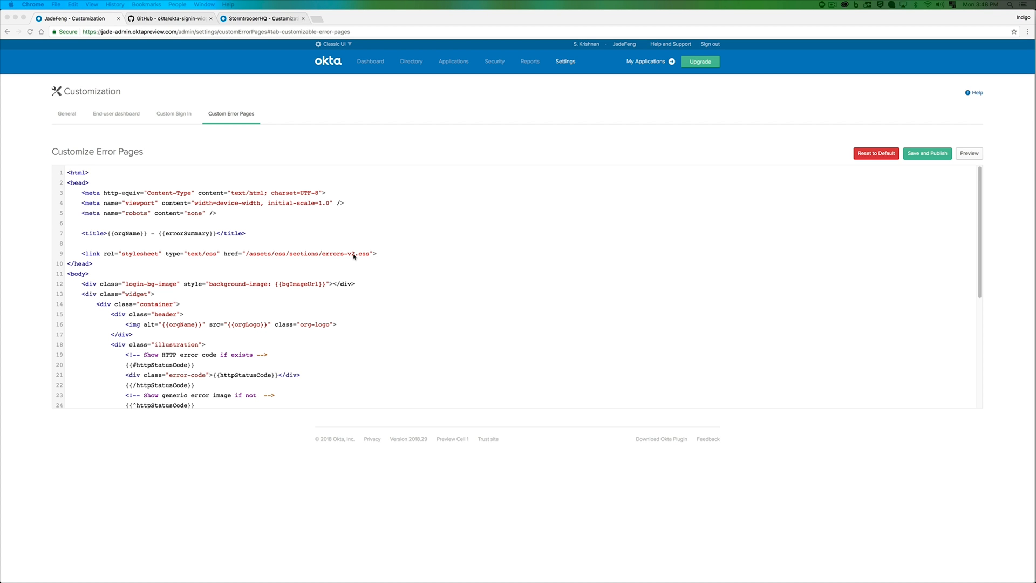
Step: Paste the yellow-on-dark error template, then load a nonexistent org URL to see the 404
{"action": "scroll", "scroll_direction": "down", "scroll_amount": 3}
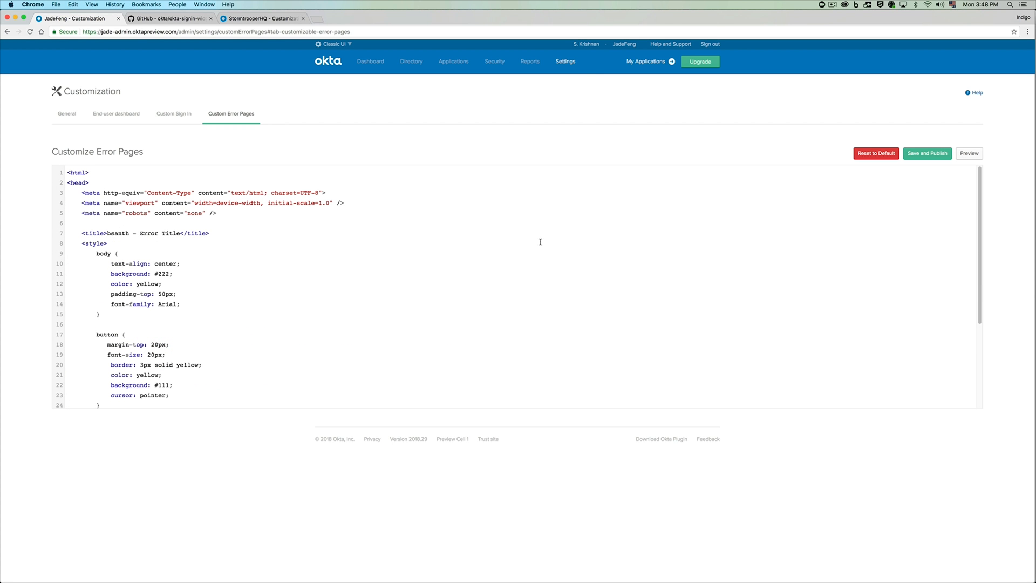
{"action": "left_click", "coordinate": [969, 153]}
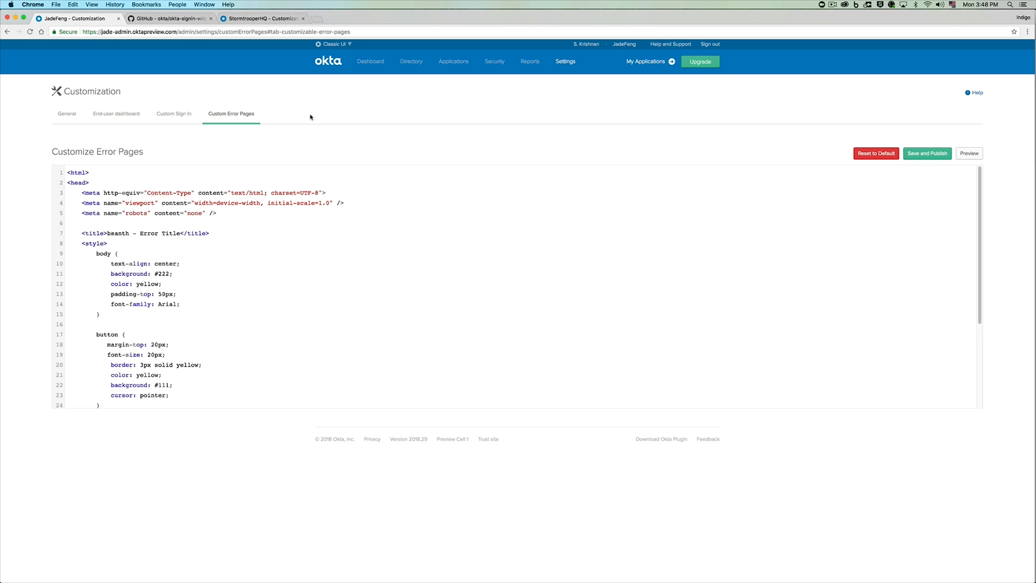
{"action": "mouse_move", "coordinate": [322, 139]}
{"action": "type", "text": "https://jade.sigmanetcorp.us/asjkhdkjas"}
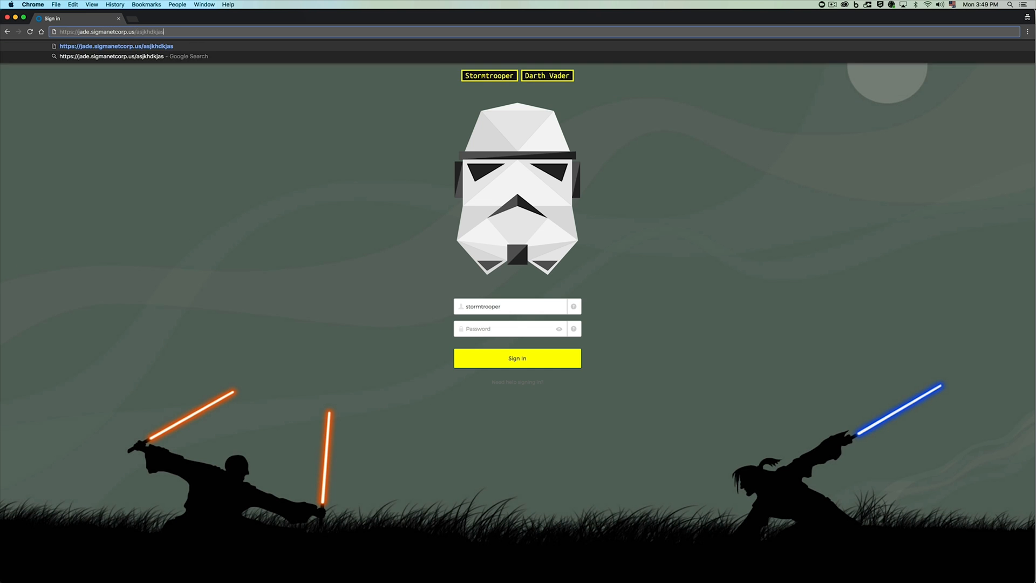
{"action": "key", "text": "Enter"}
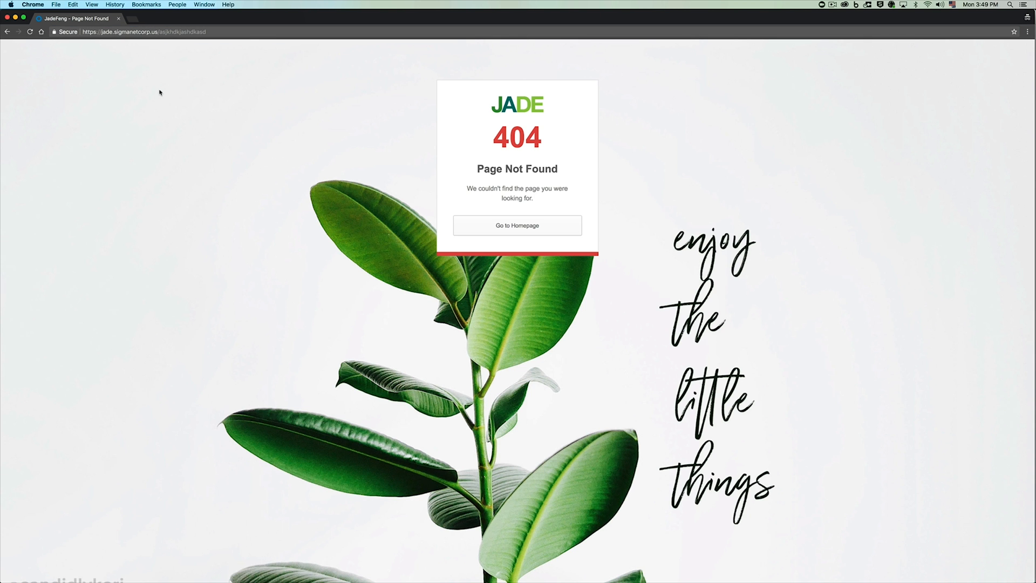
{"action": "mouse_move", "coordinate": [117, 19]}
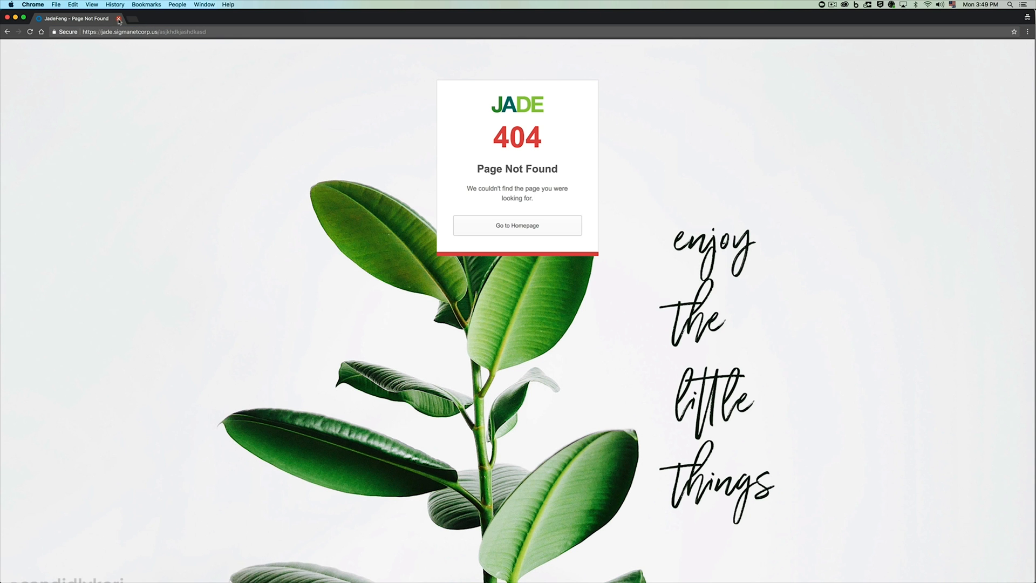